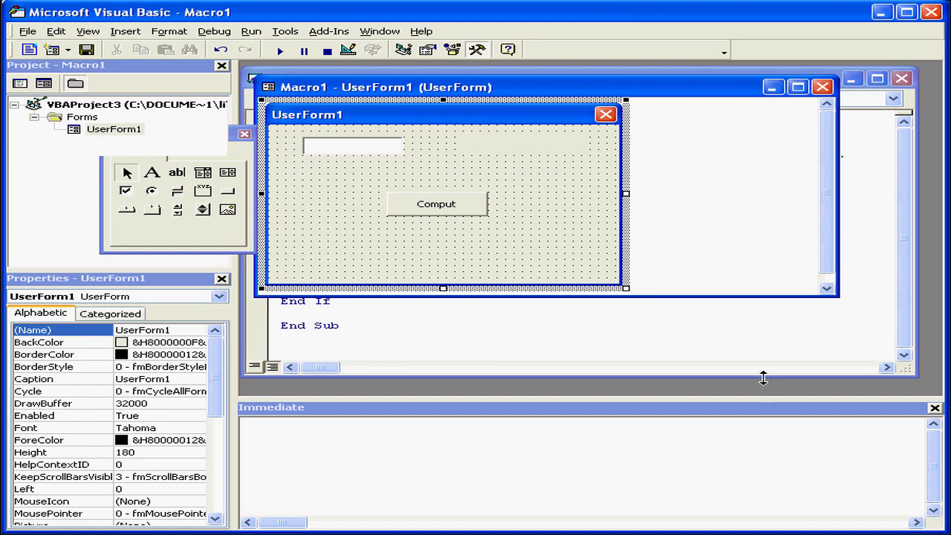
pyautogui.moveTo(464, 217)
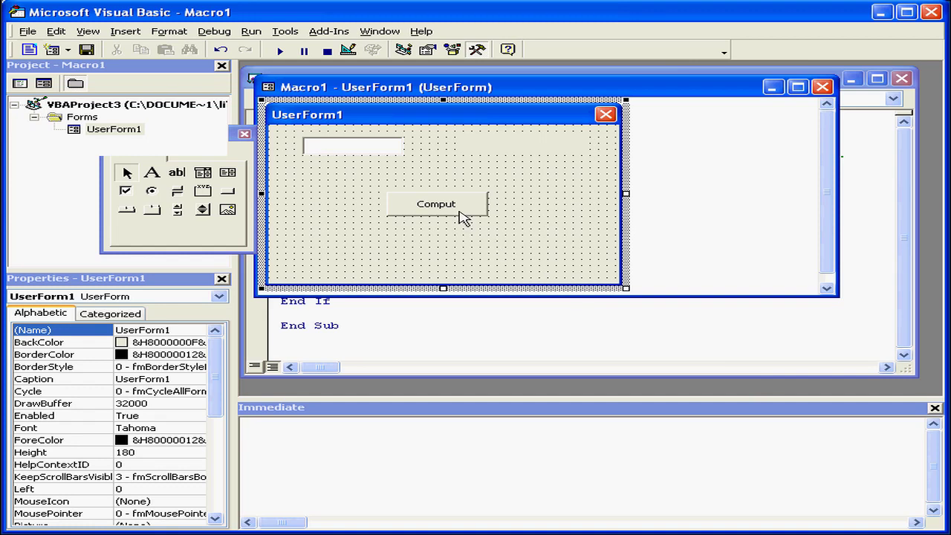
# Open the btn1_Click handler behind UserForm1's Comput button.
pyautogui.doubleClick(437, 203)
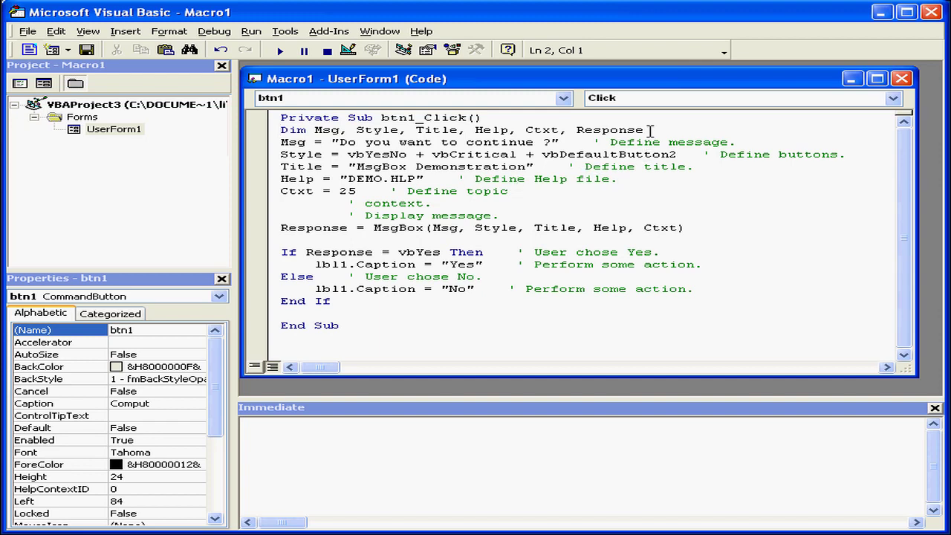
pyautogui.tripleClick(461, 129)
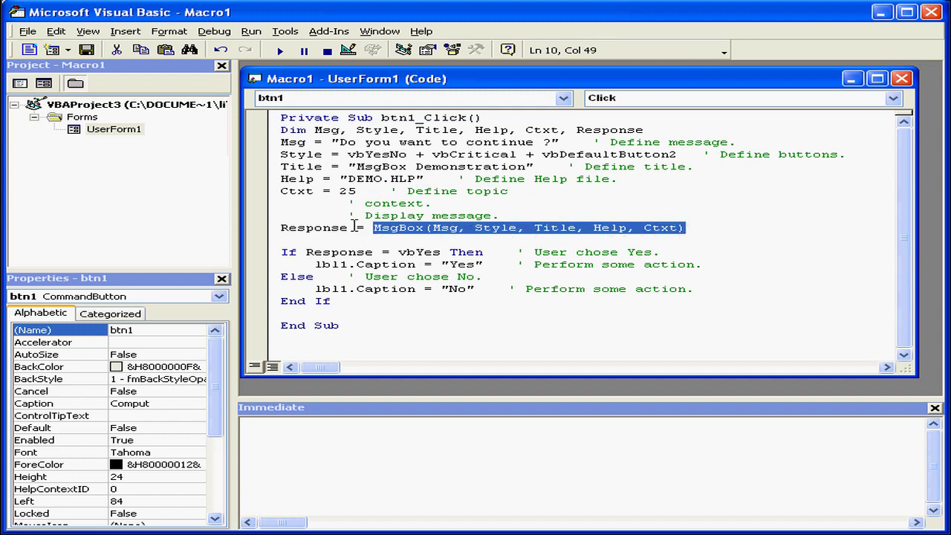
pyautogui.doubleClick(312, 227)
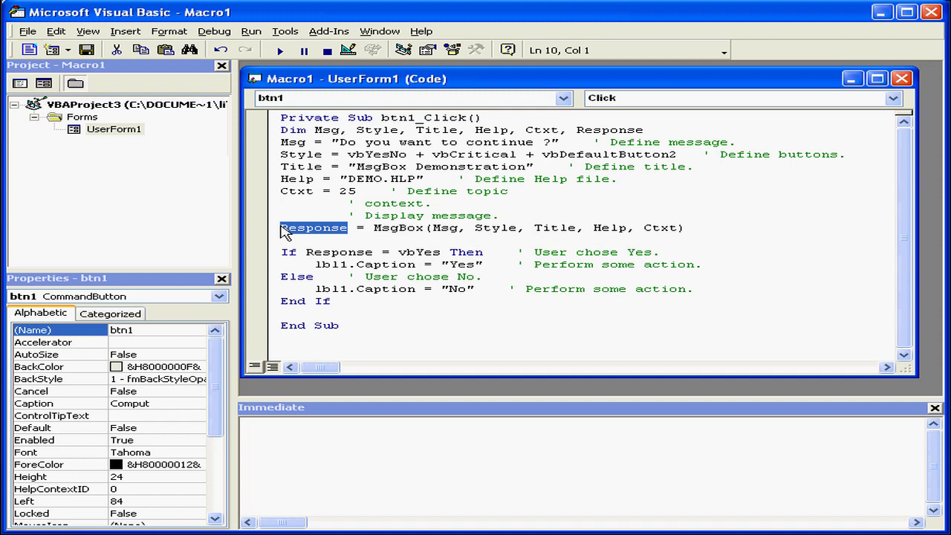
pyautogui.moveTo(345, 238)
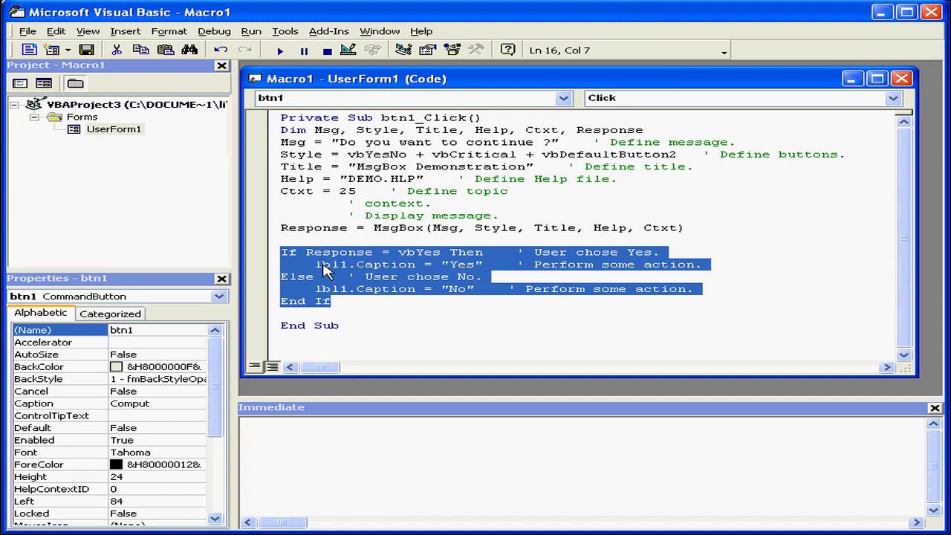
pyautogui.moveTo(336, 270)
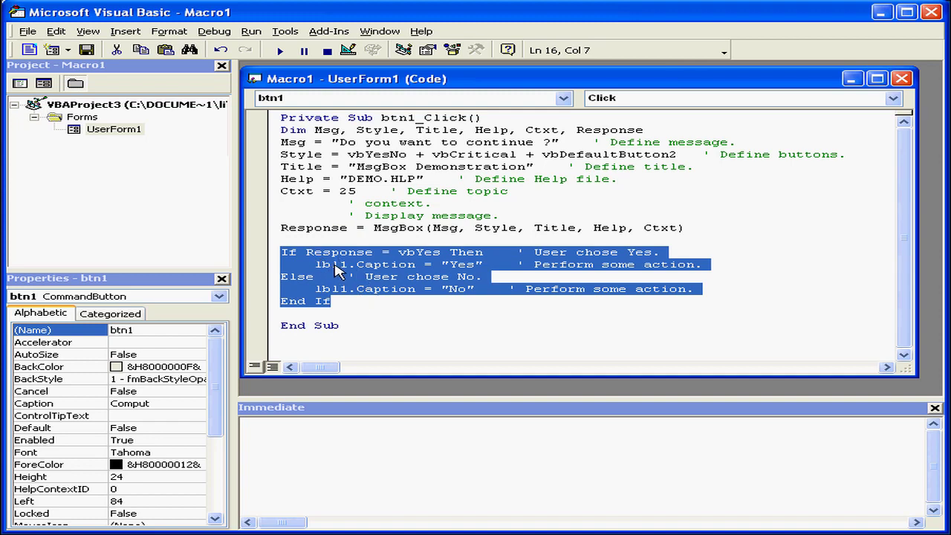
pyautogui.moveTo(422, 264)
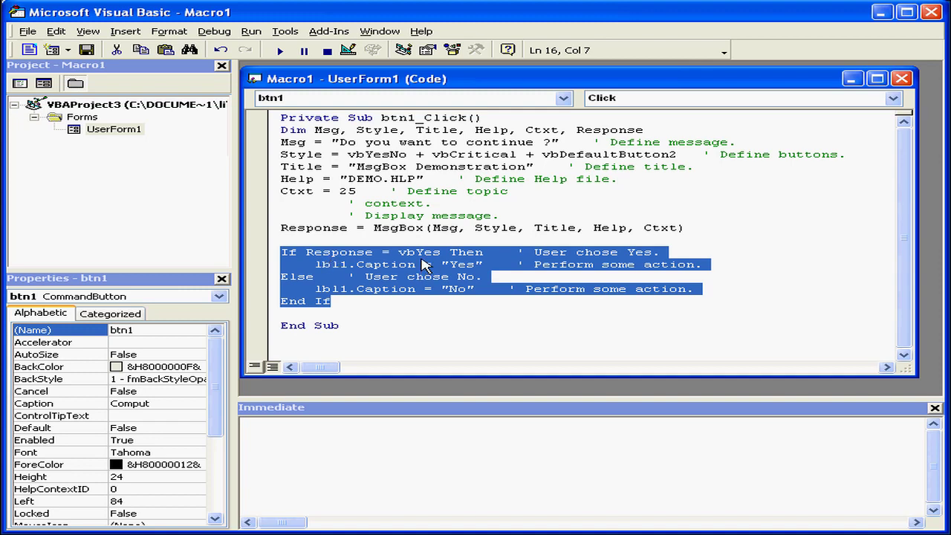
pyautogui.doubleClick(420, 252)
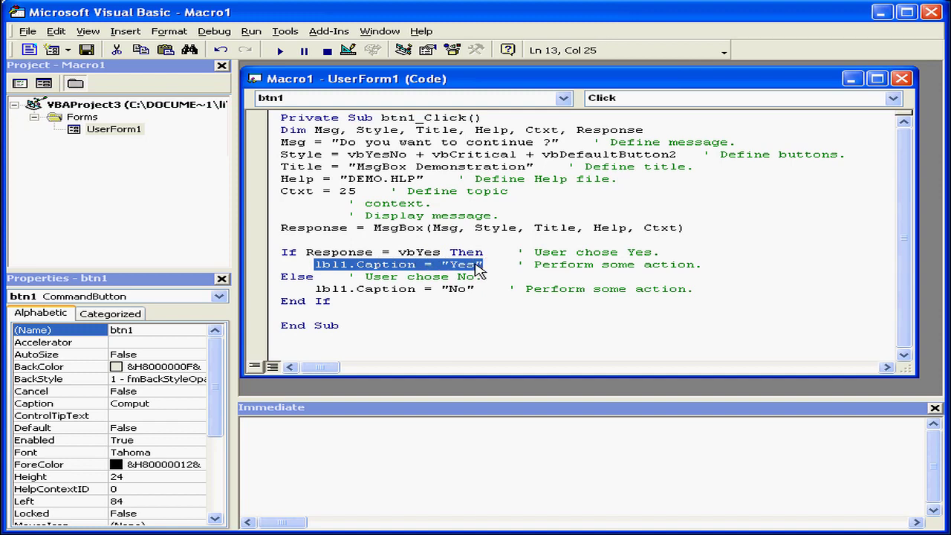
pyautogui.moveTo(469, 274)
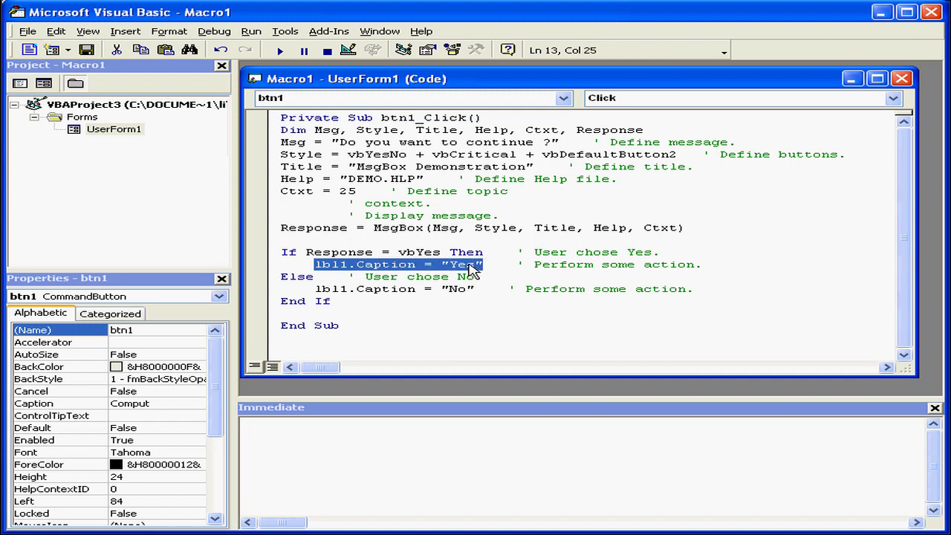
# Run UserForm1, answer the Comput prompt so the label shows Yes then No, and close the form.
pyautogui.click(280, 50)
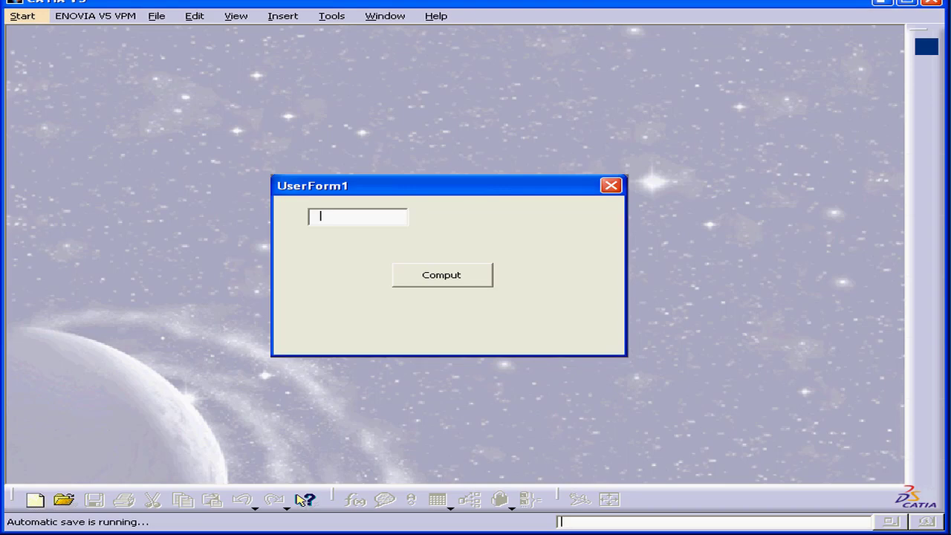
pyautogui.click(440, 274)
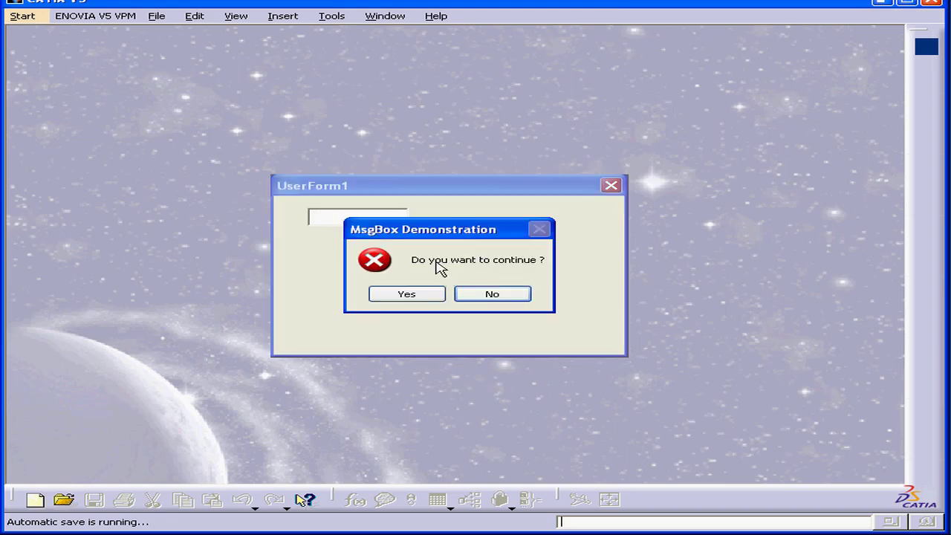
pyautogui.moveTo(485, 274)
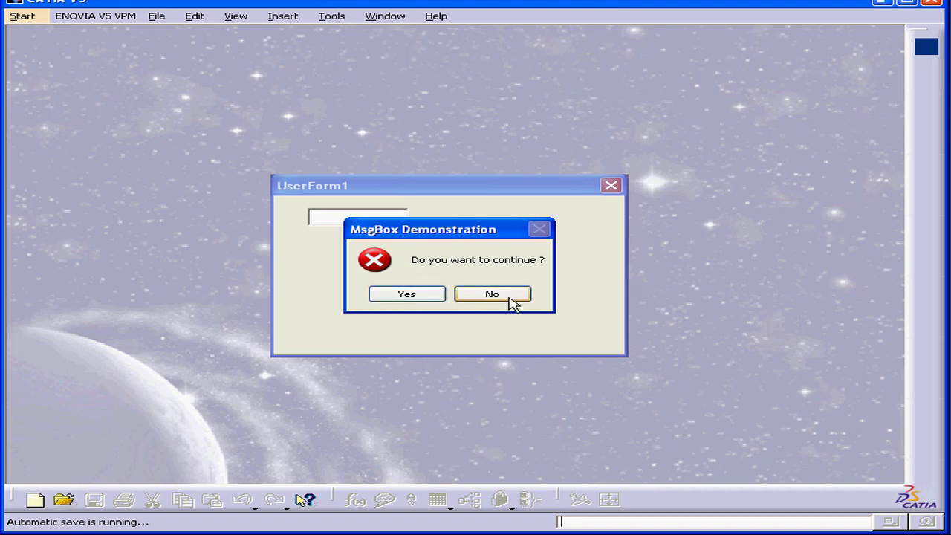
pyautogui.click(407, 295)
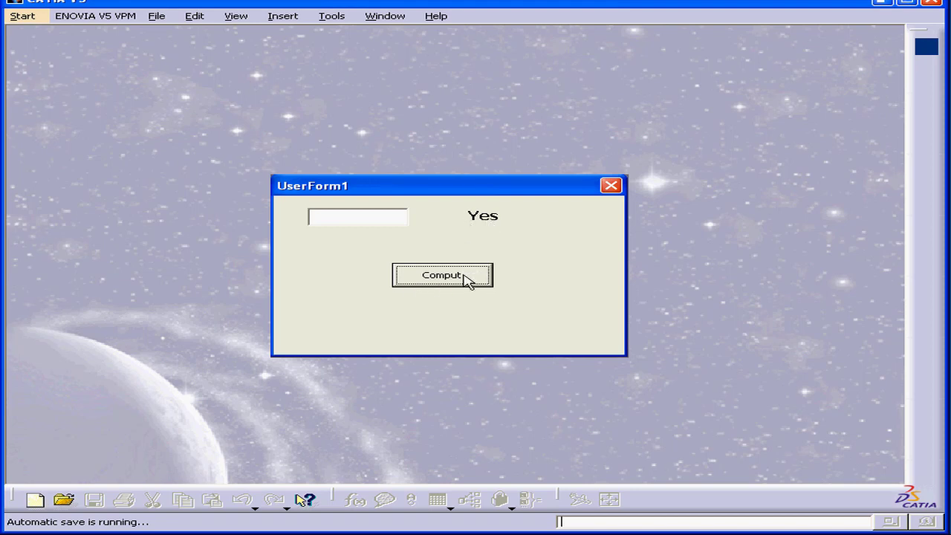
pyautogui.click(443, 275)
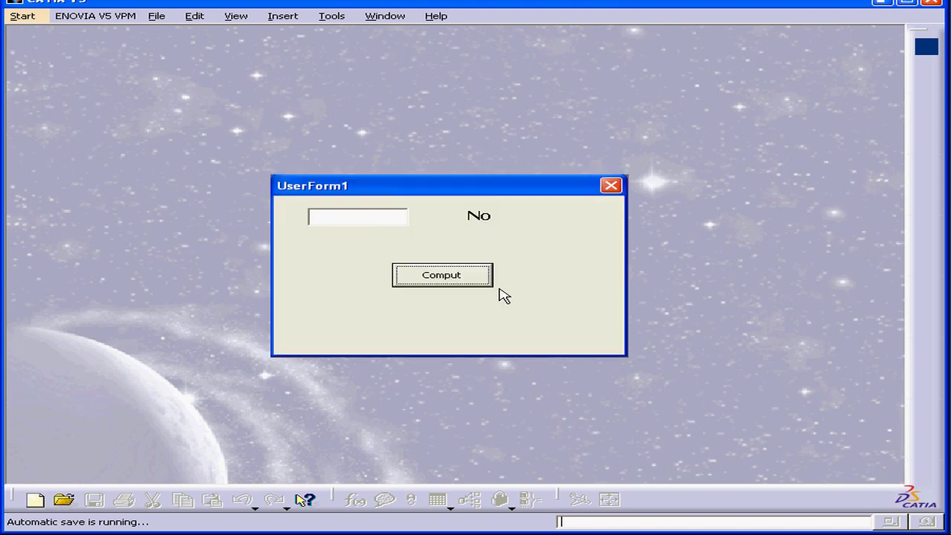
pyautogui.moveTo(611, 185)
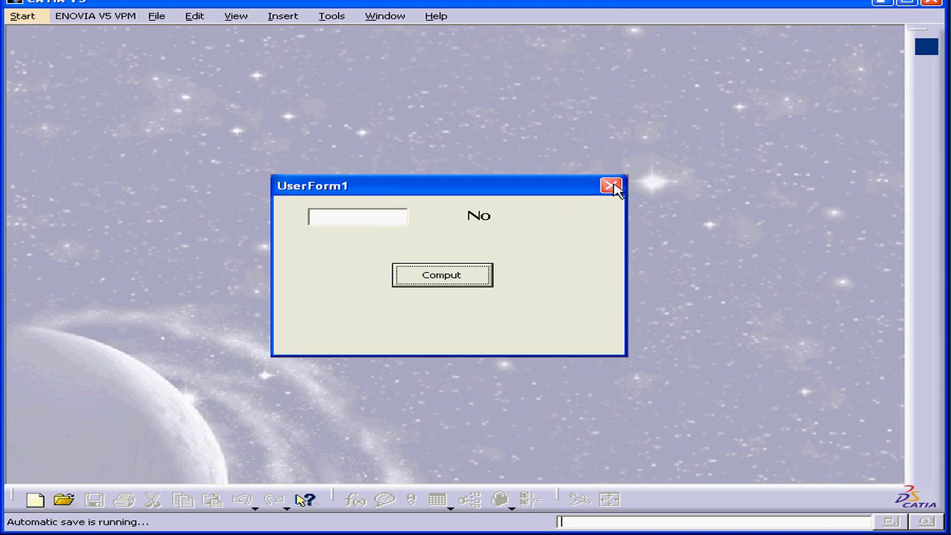
pyautogui.click(611, 184)
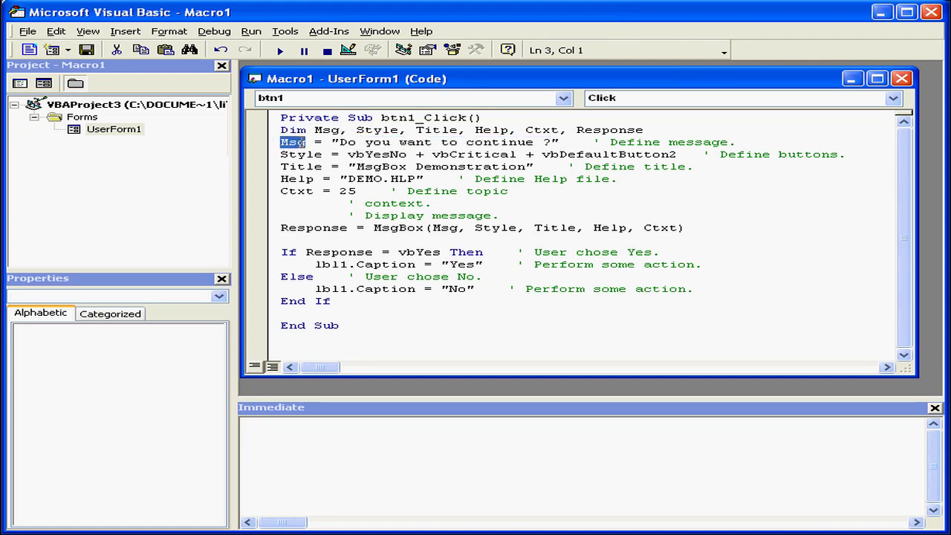
pyautogui.moveTo(455, 232)
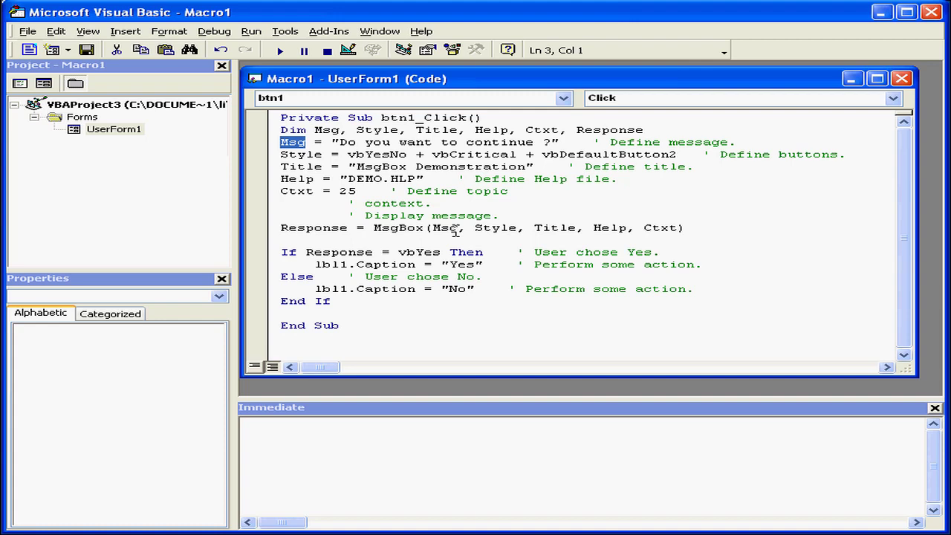
pyautogui.doubleClick(446, 227)
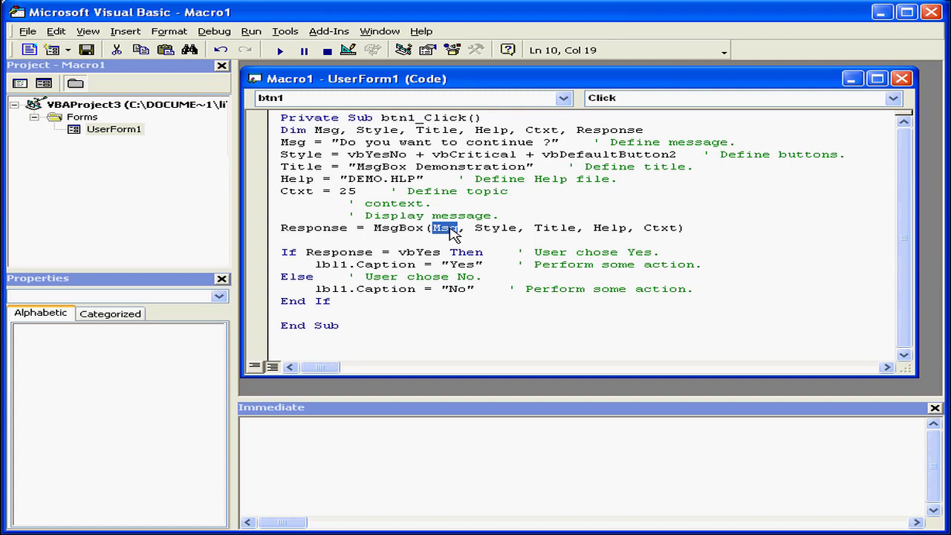
pyautogui.doubleClick(300, 153)
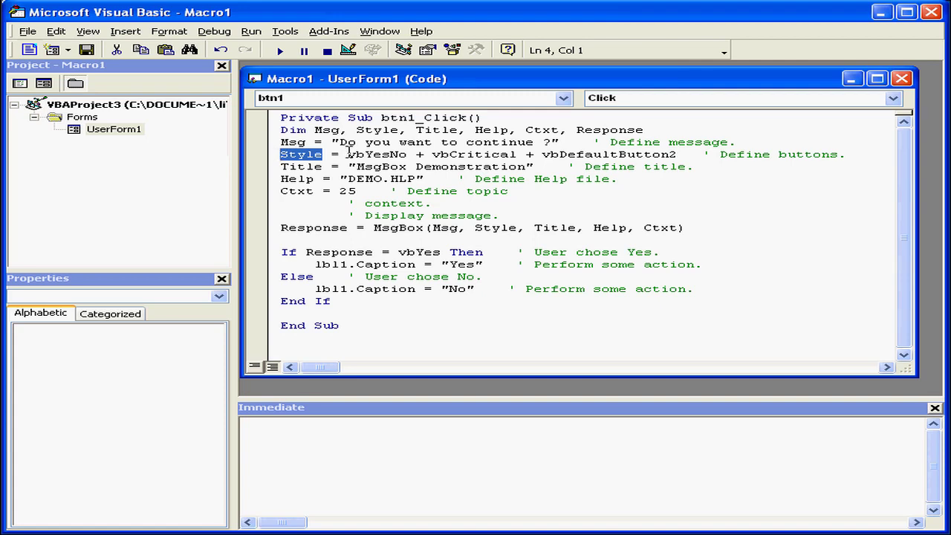
pyautogui.doubleClick(374, 154)
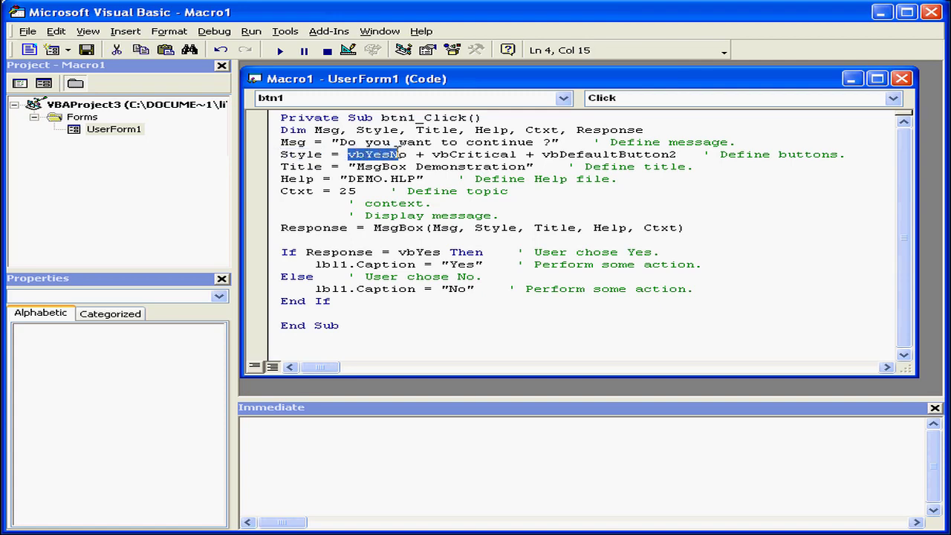
pyautogui.doubleClick(469, 154)
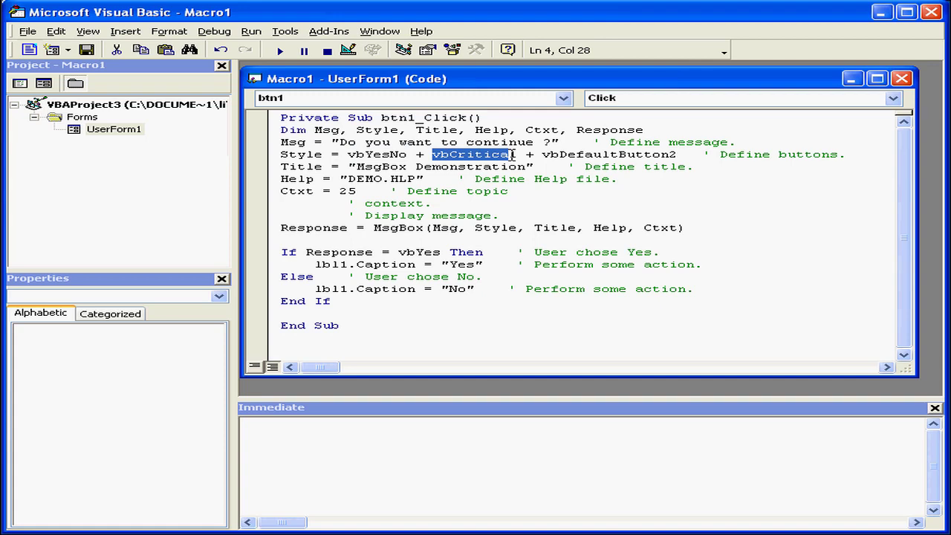
pyautogui.doubleClick(611, 155)
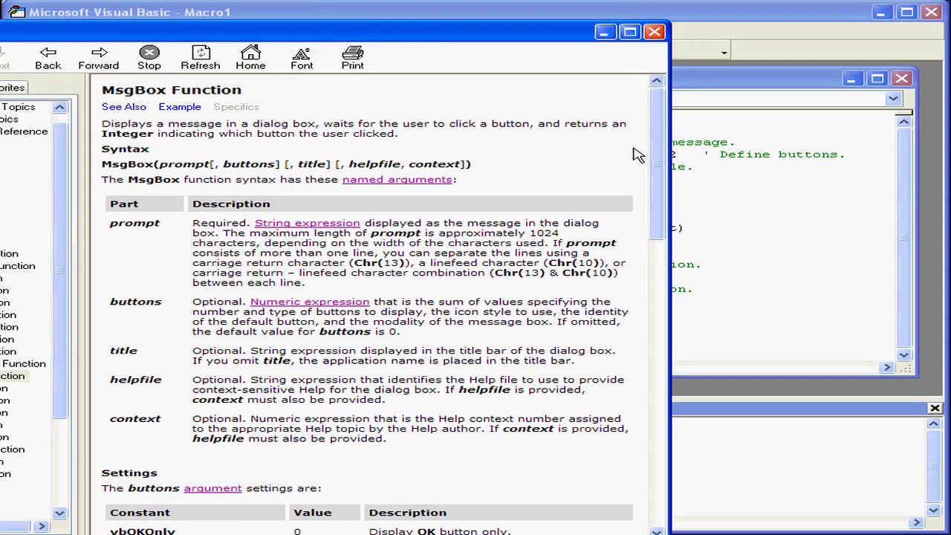
# Scroll the MsgBox help to the buttons Settings table and highlight vbYesNo's value and vbDefaultButton2.
pyautogui.scroll(-3)
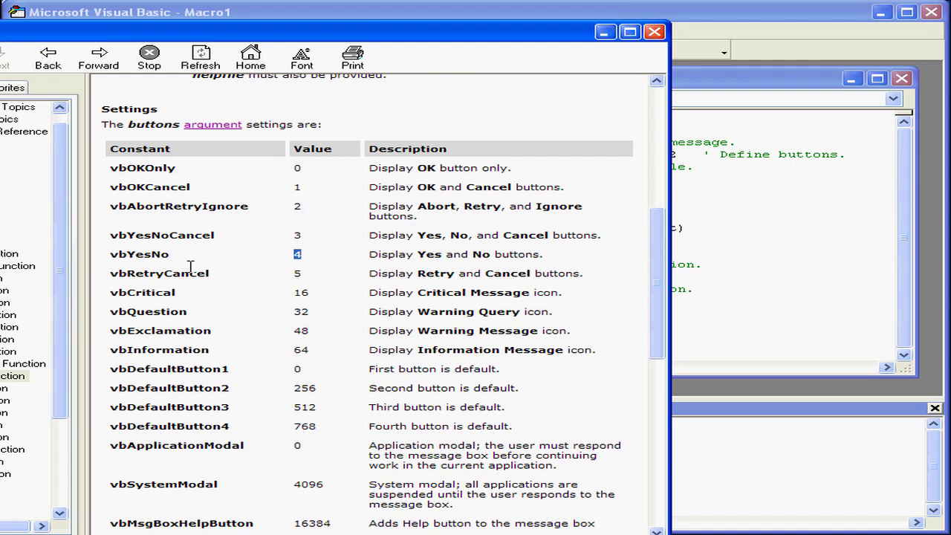
pyautogui.doubleClick(143, 291)
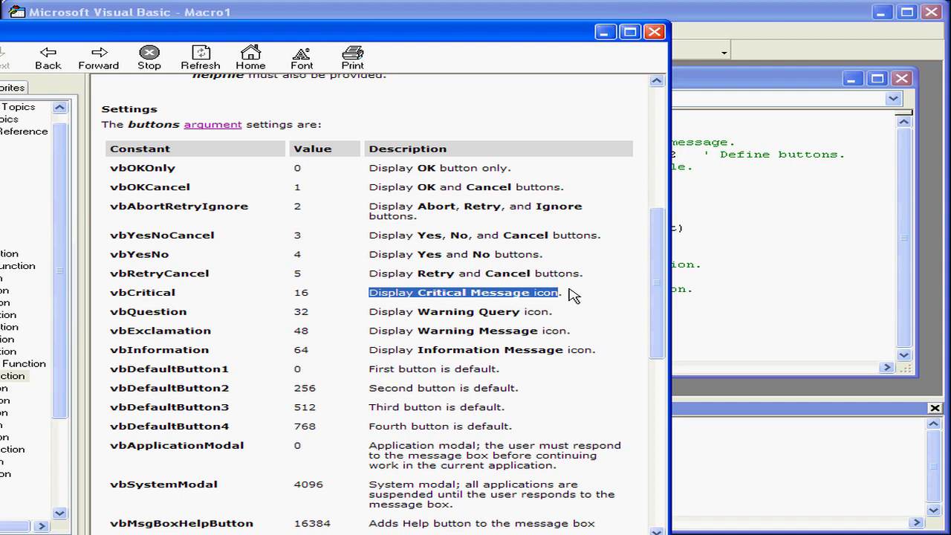
pyautogui.scroll(-3)
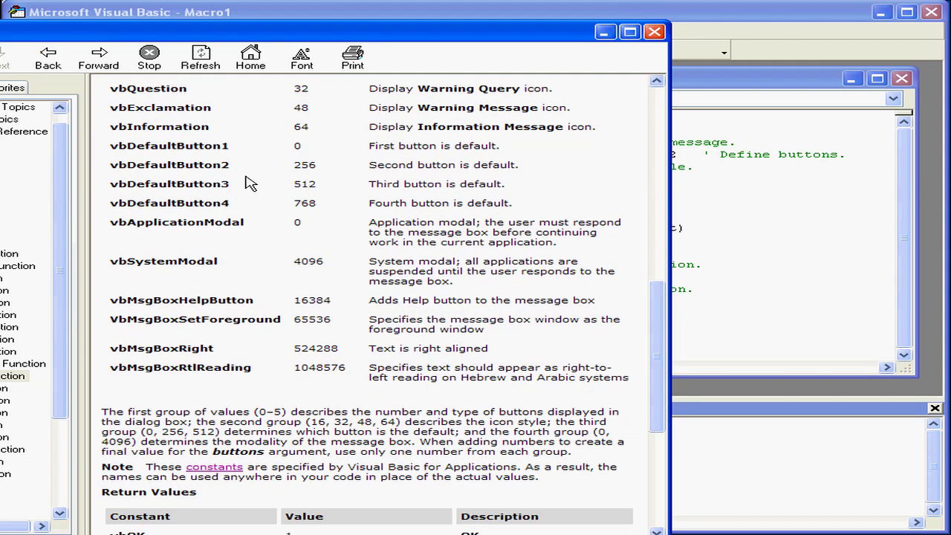
pyautogui.doubleClick(169, 163)
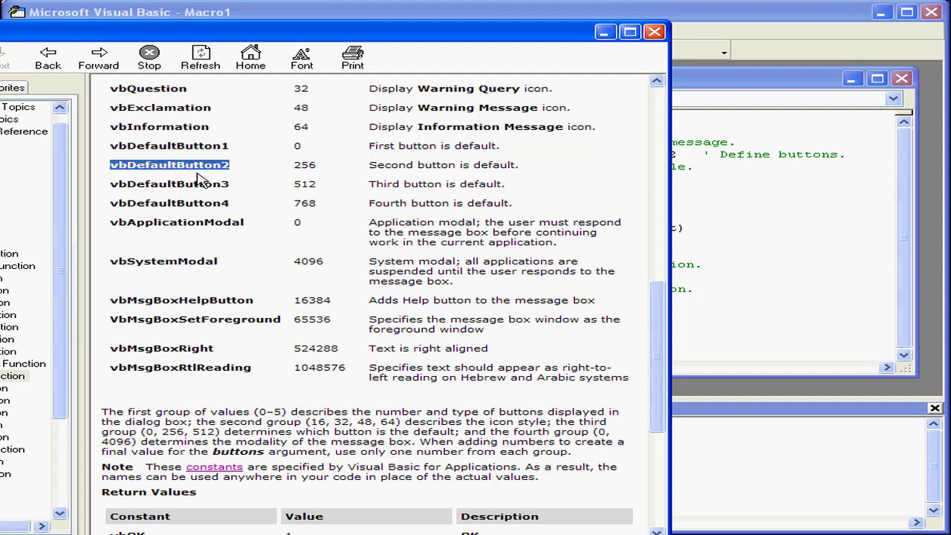
pyautogui.moveTo(366, 176)
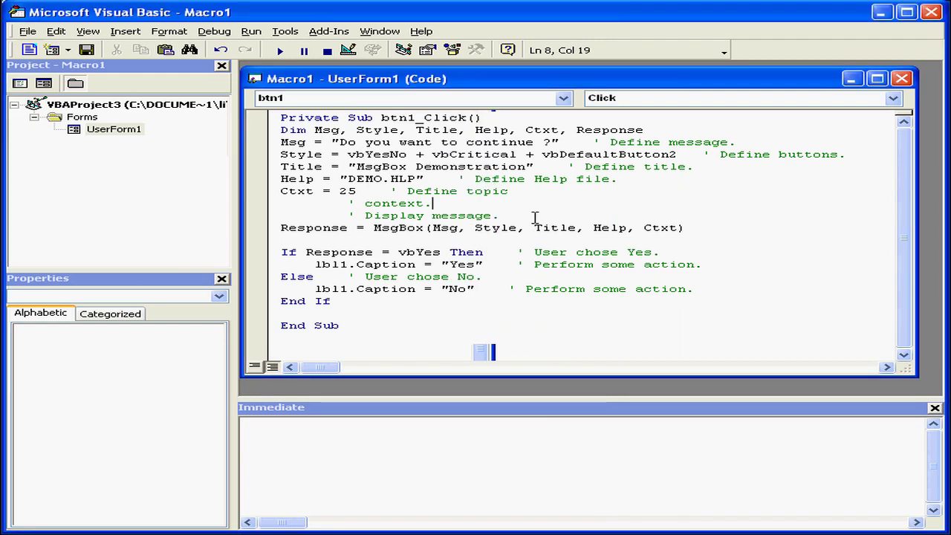
pyautogui.doubleClick(553, 227)
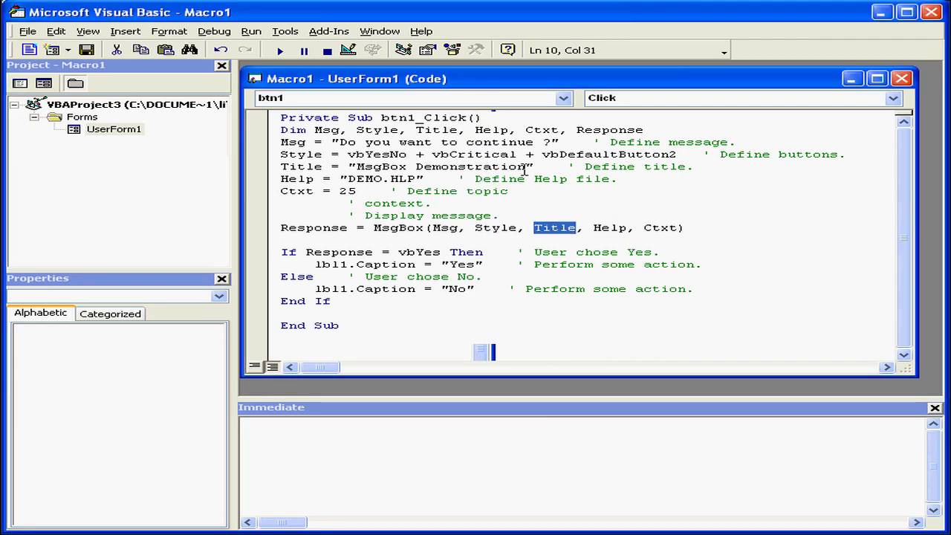
pyautogui.doubleClick(440, 166)
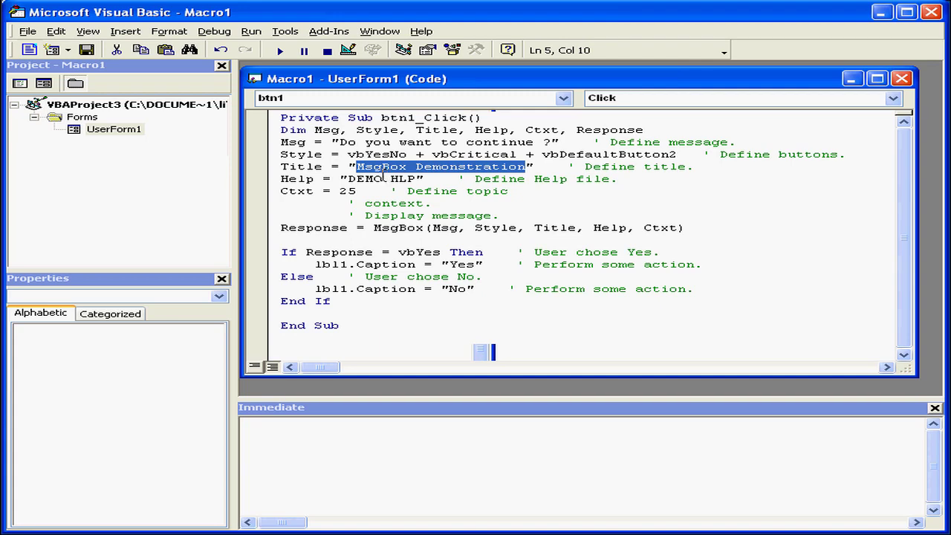
pyautogui.moveTo(387, 190)
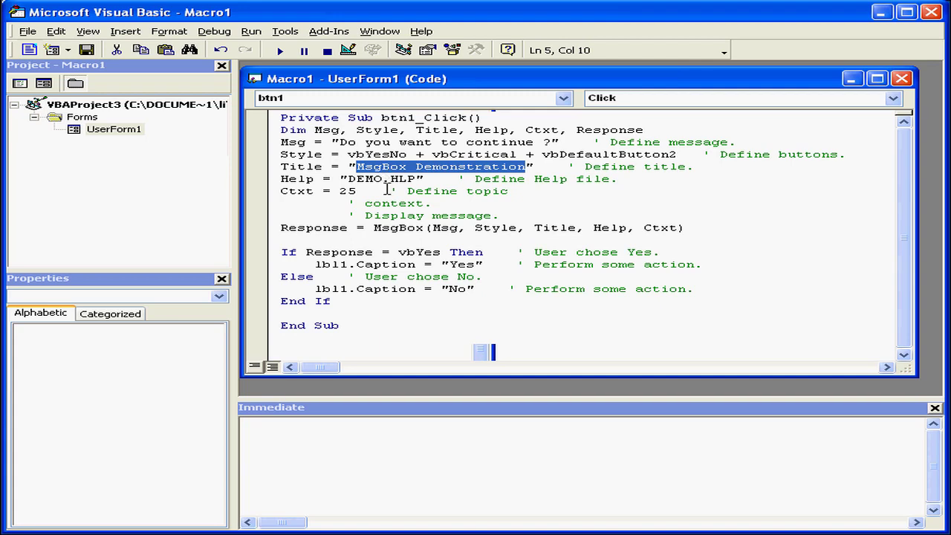
pyautogui.doubleClick(610, 228)
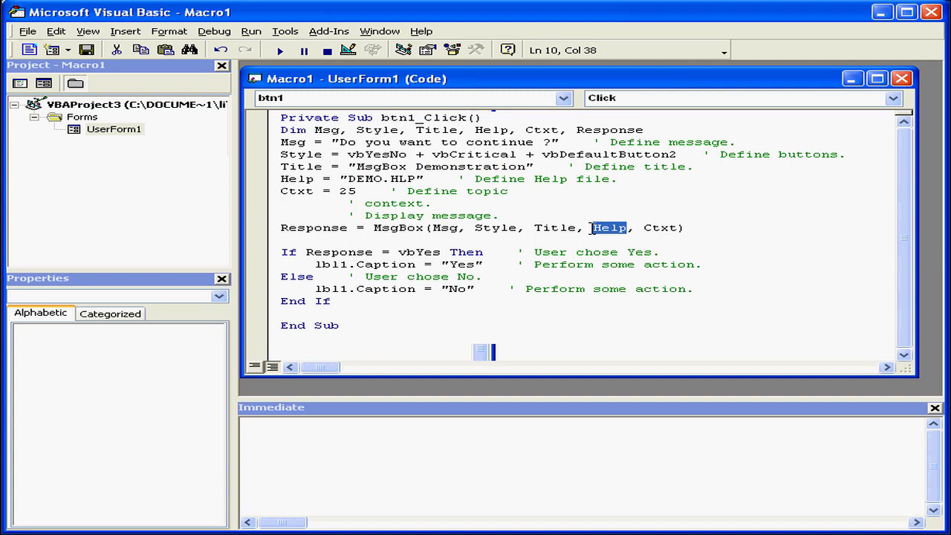
pyautogui.doubleClick(658, 228)
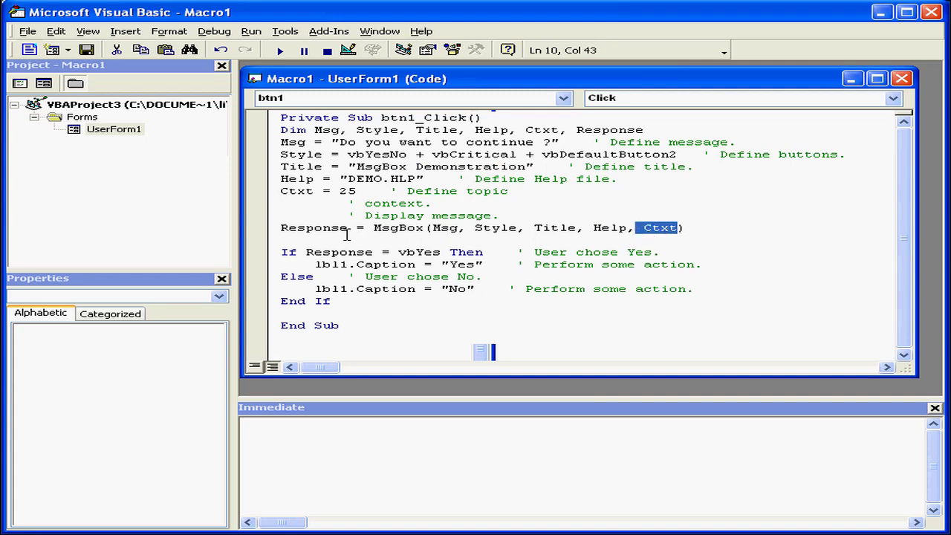
pyautogui.doubleClick(312, 227)
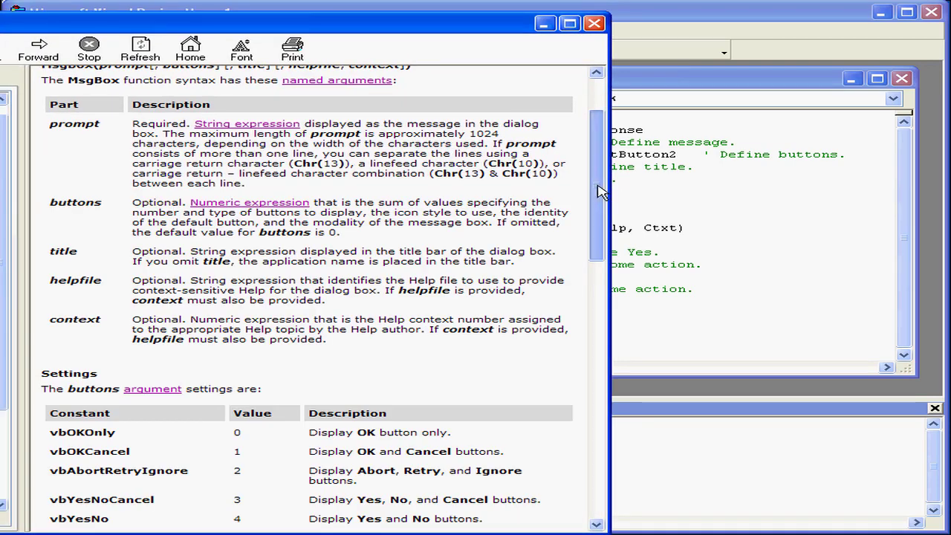
pyautogui.scroll(-3)
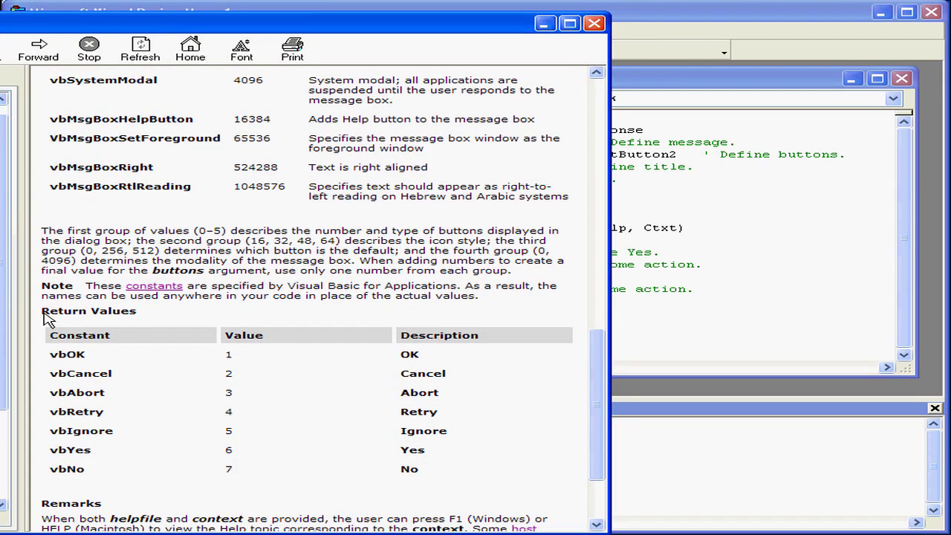
pyautogui.moveTo(45, 310); pyautogui.dragTo(389, 468)
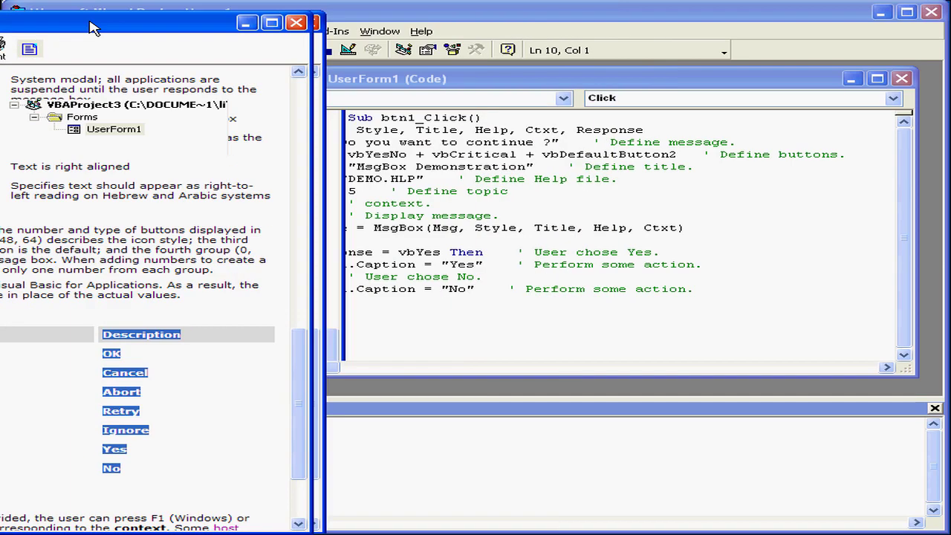
pyautogui.click(296, 22)
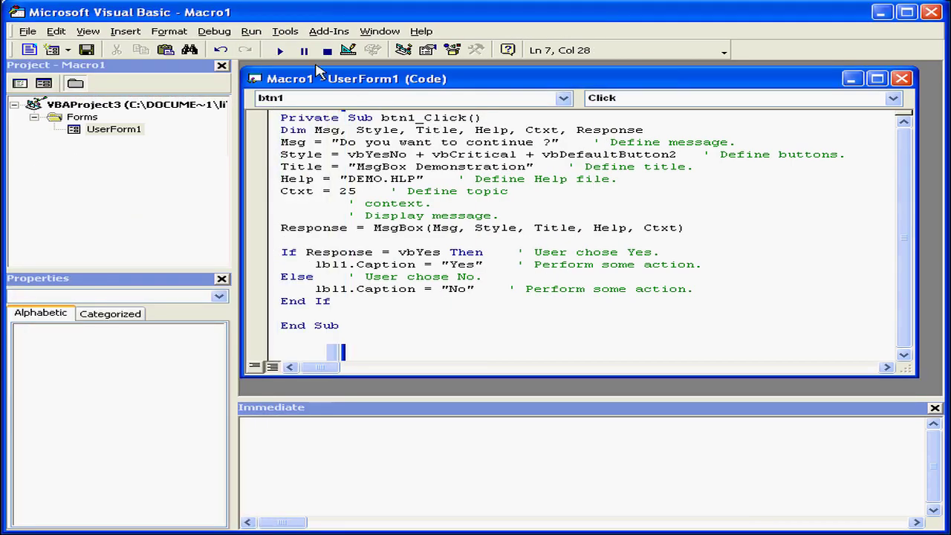
# Run the form, answer No, close it, then run again and answer Yes.
pyautogui.click(279, 50)
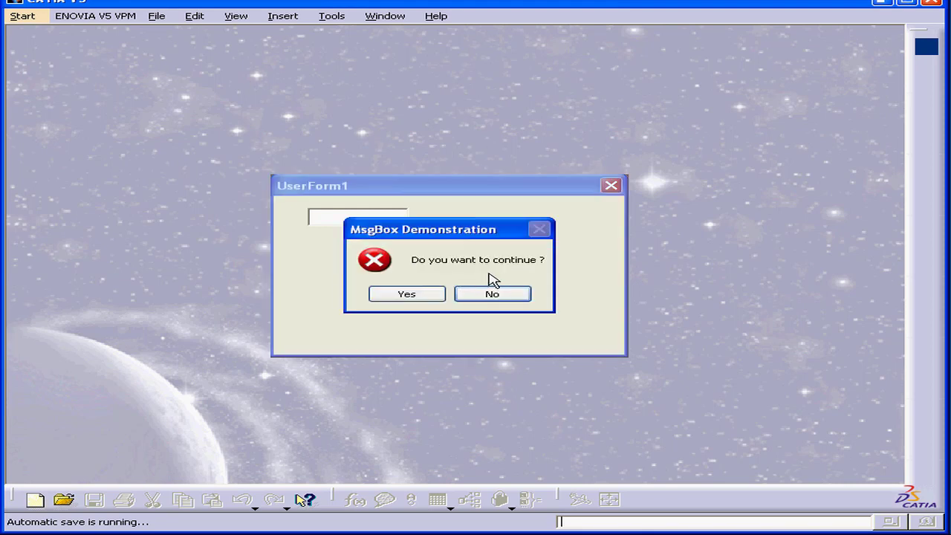
pyautogui.moveTo(487, 307)
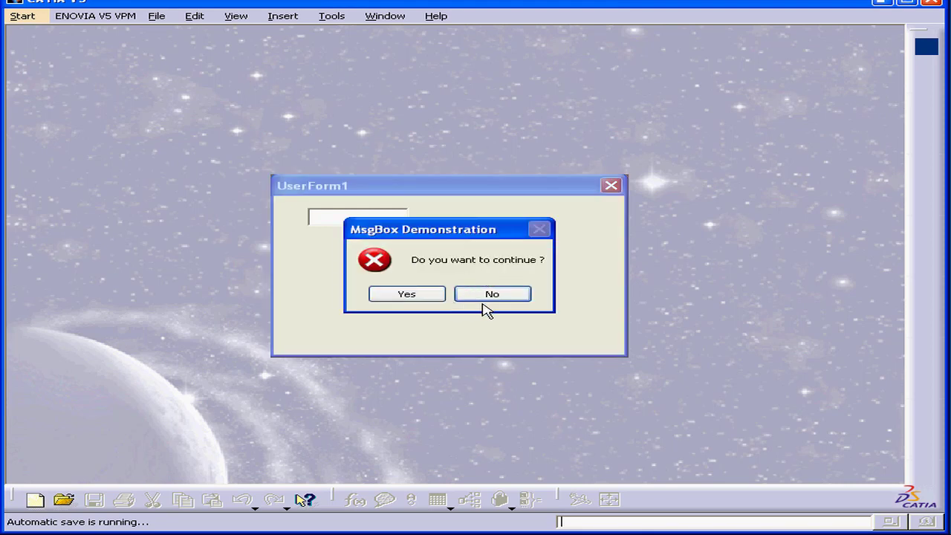
pyautogui.moveTo(513, 308)
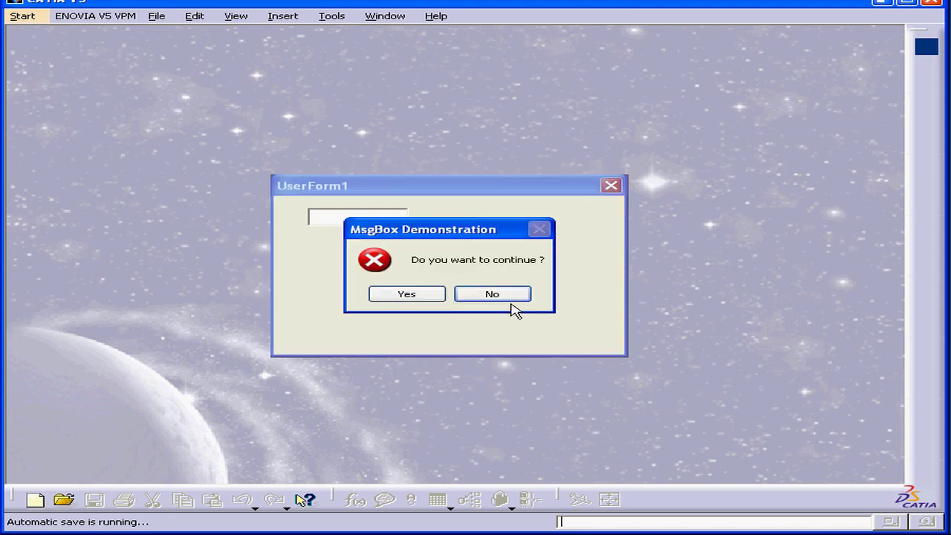
pyautogui.moveTo(380, 243)
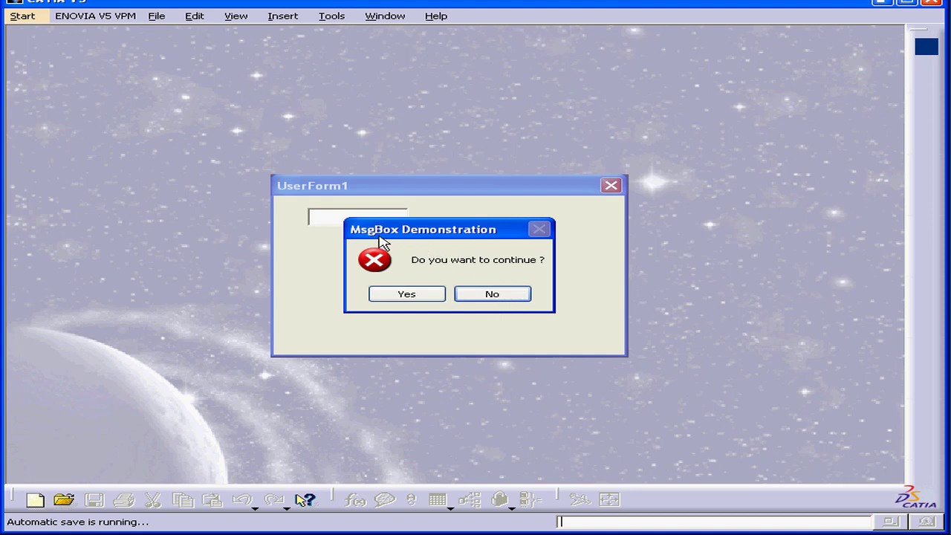
pyautogui.moveTo(434, 244)
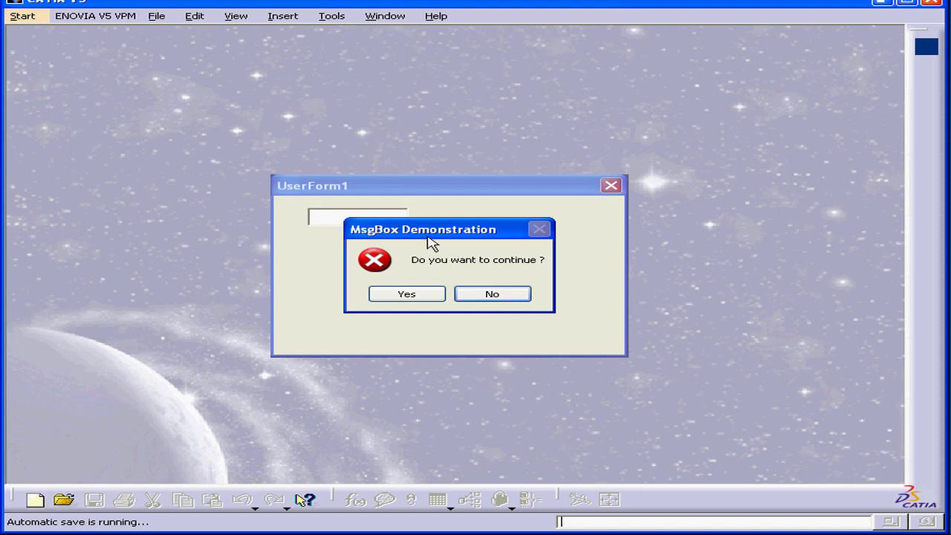
pyautogui.moveTo(476, 272)
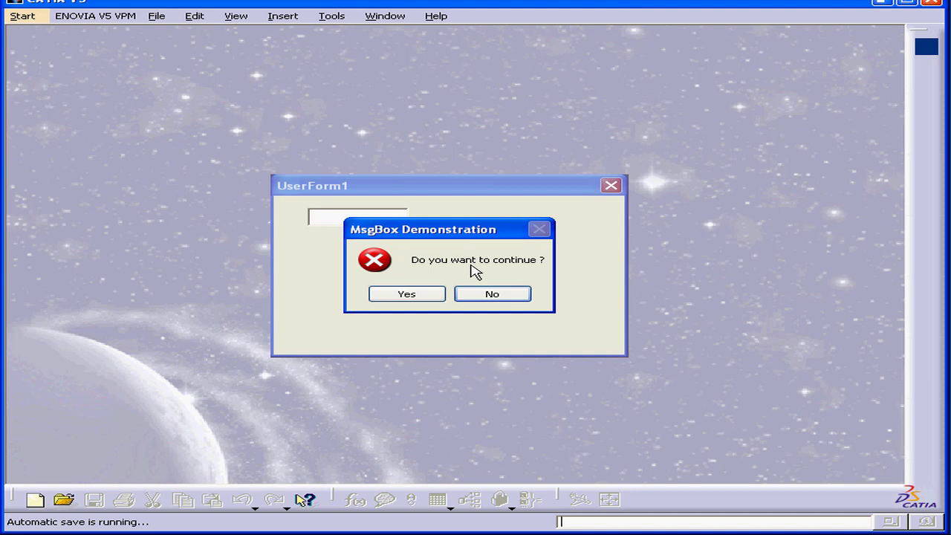
pyautogui.moveTo(389, 273)
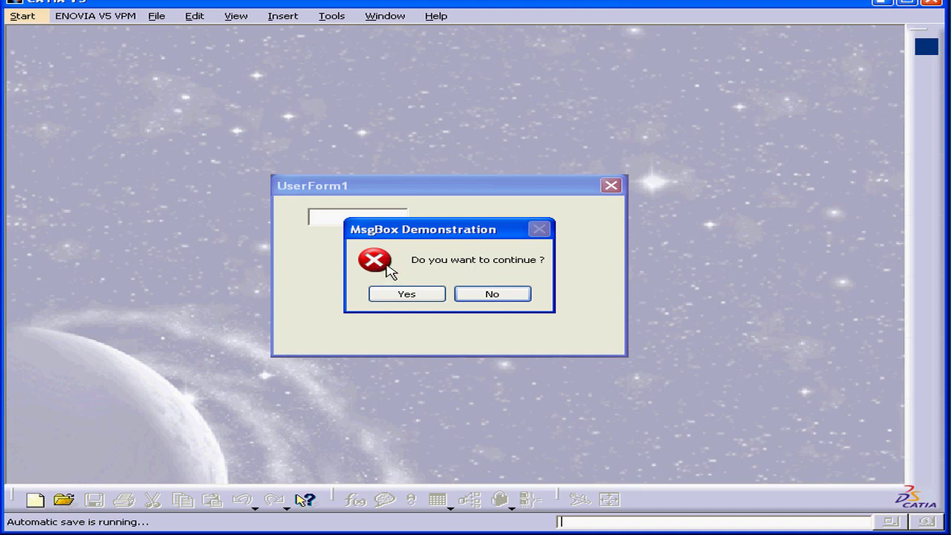
pyautogui.moveTo(374, 271)
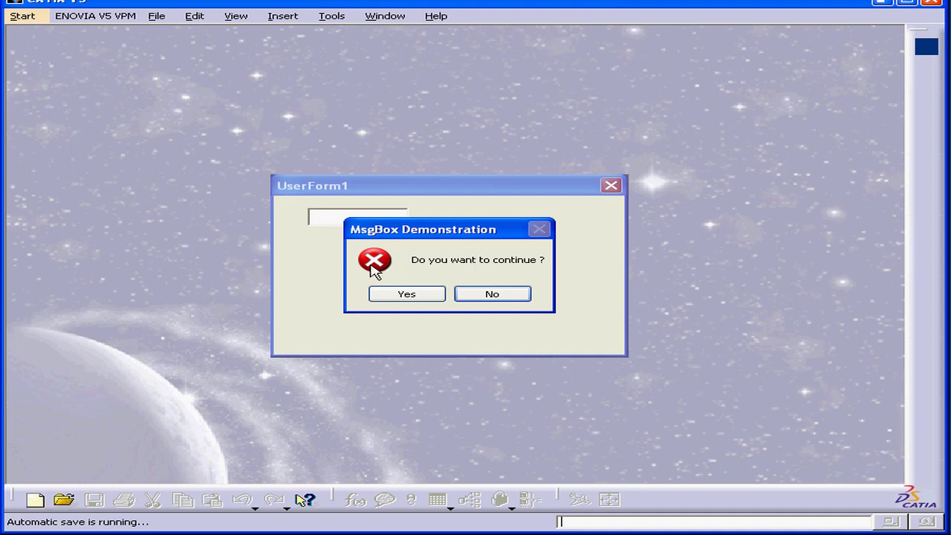
pyautogui.moveTo(419, 312)
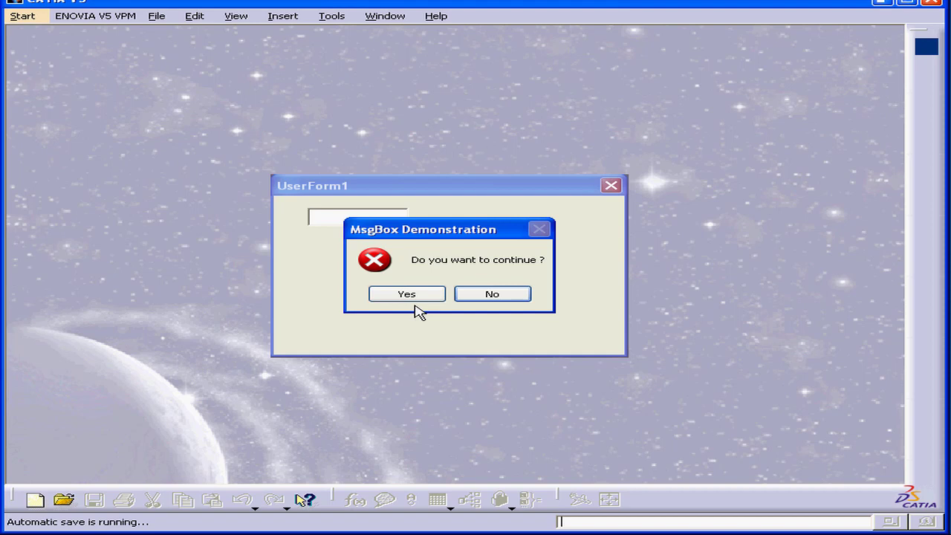
pyautogui.click(492, 294)
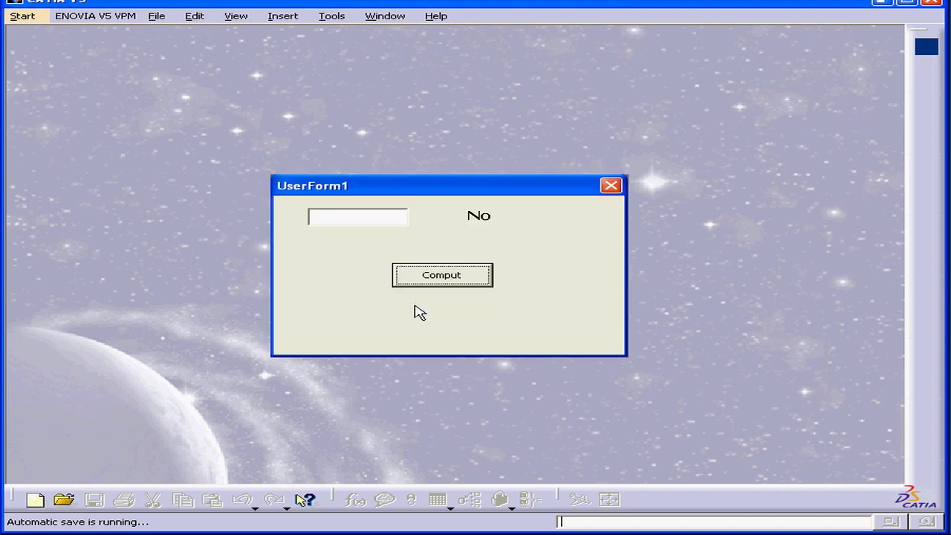
pyautogui.moveTo(483, 232)
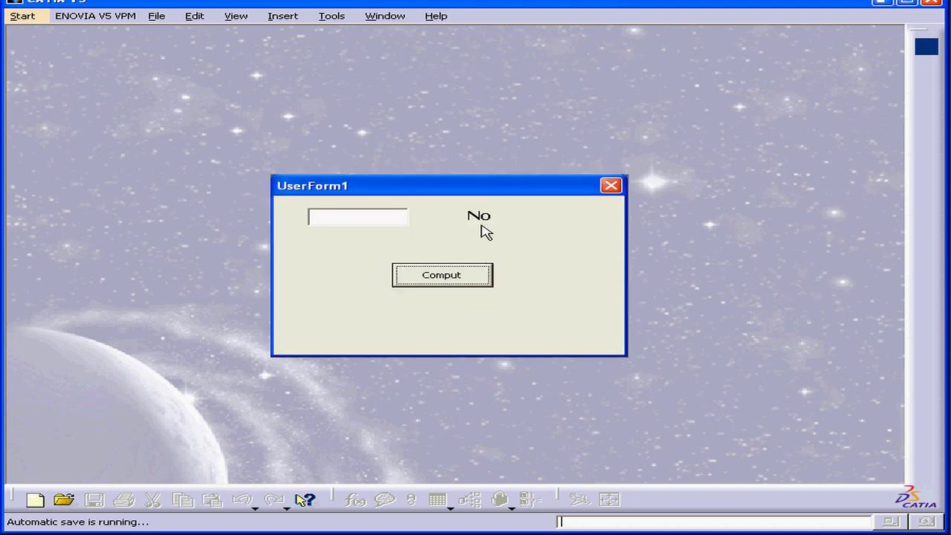
pyautogui.moveTo(474, 235)
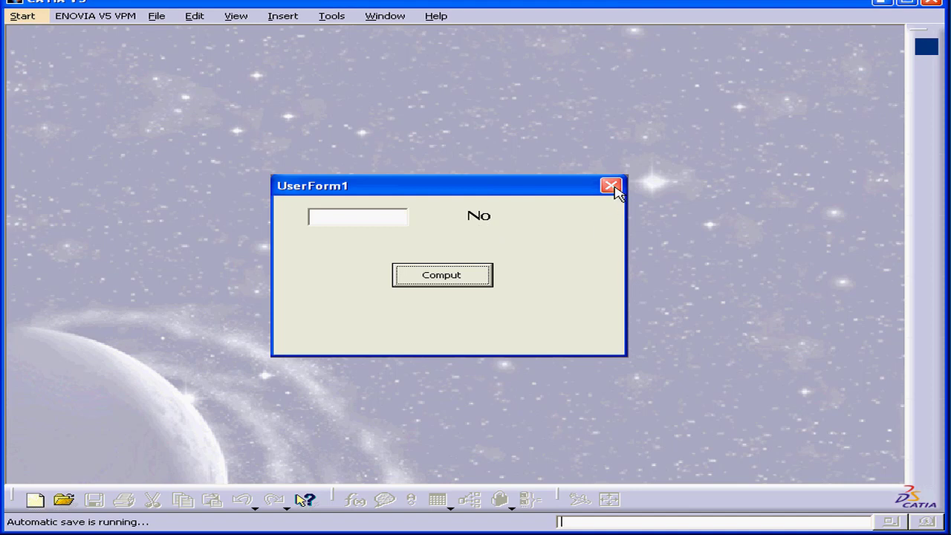
pyautogui.click(609, 184)
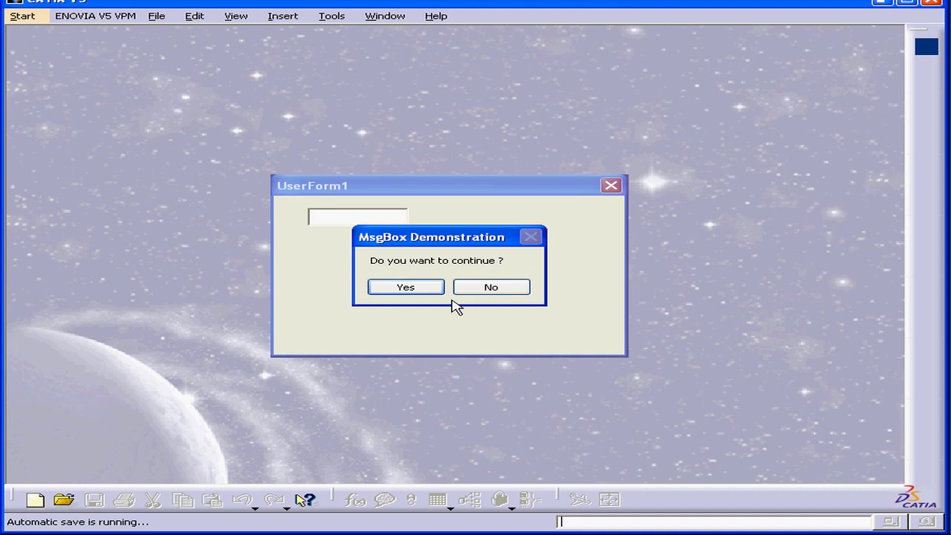
pyautogui.click(404, 287)
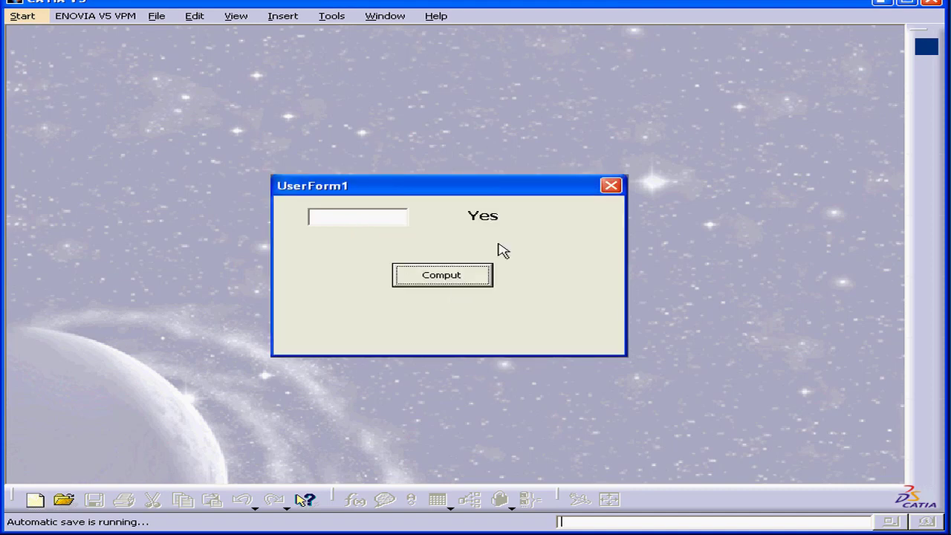
pyautogui.moveTo(496, 229)
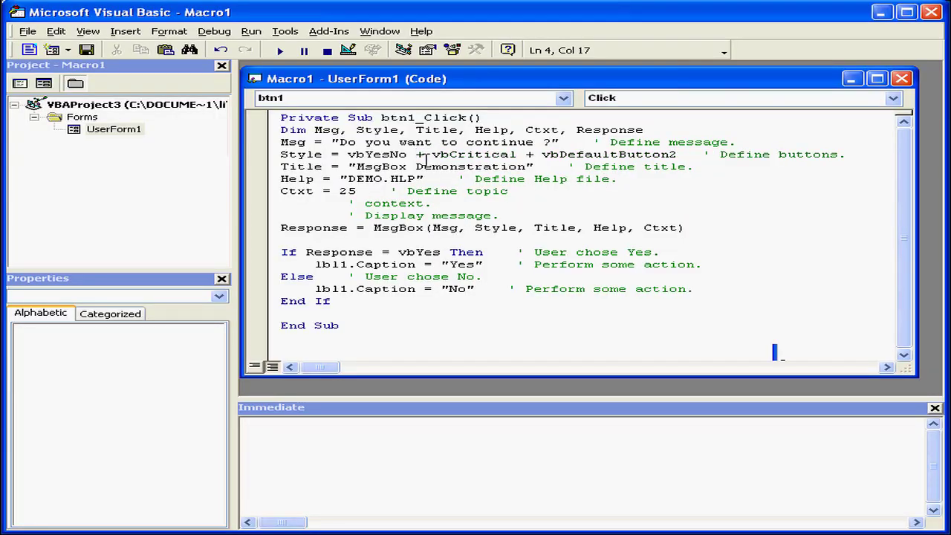
# Append + after vbDefaultButton2 and start picking vbMsgBoxHelpButton from List Properties/Methods.
pyautogui.click(676, 153)
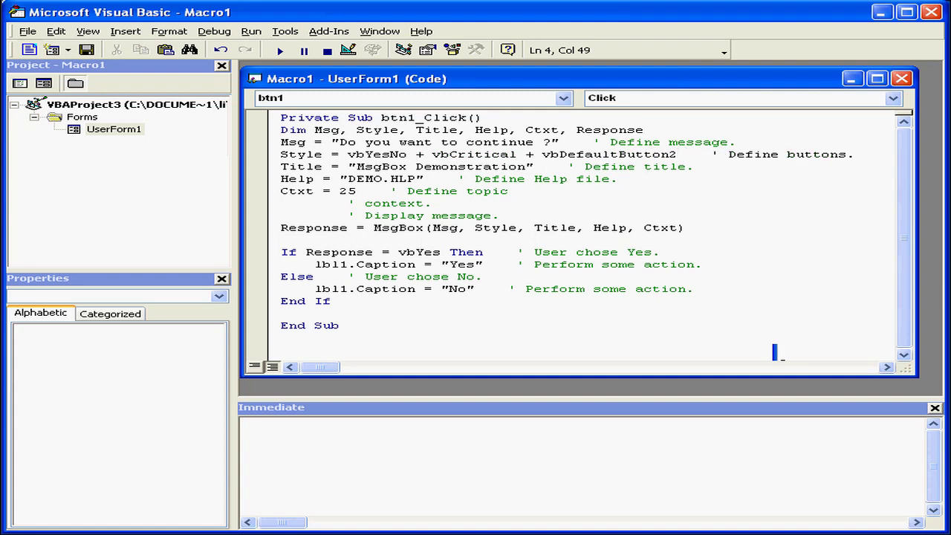
pyautogui.write('+')
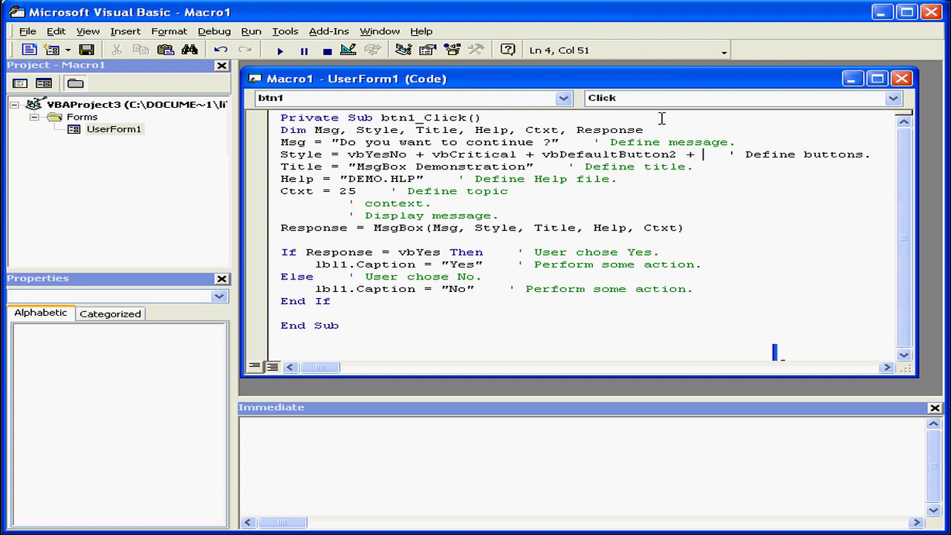
pyautogui.rightClick(702, 154)
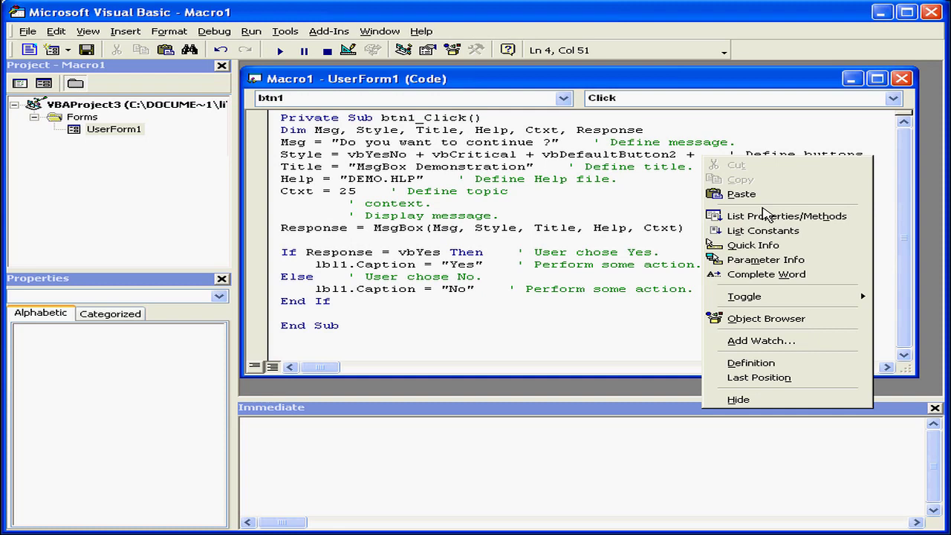
pyautogui.moveTo(786, 215)
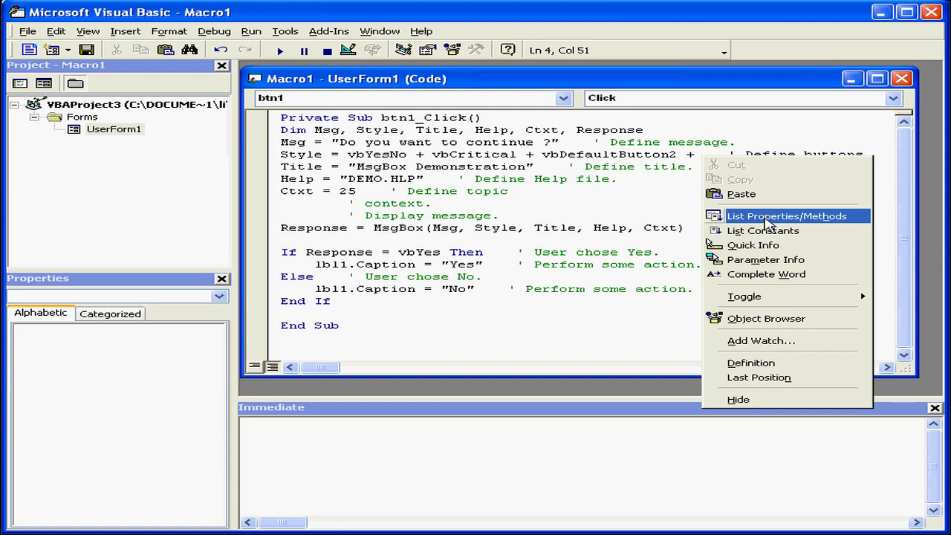
pyautogui.click(786, 216)
pyautogui.write('vb')
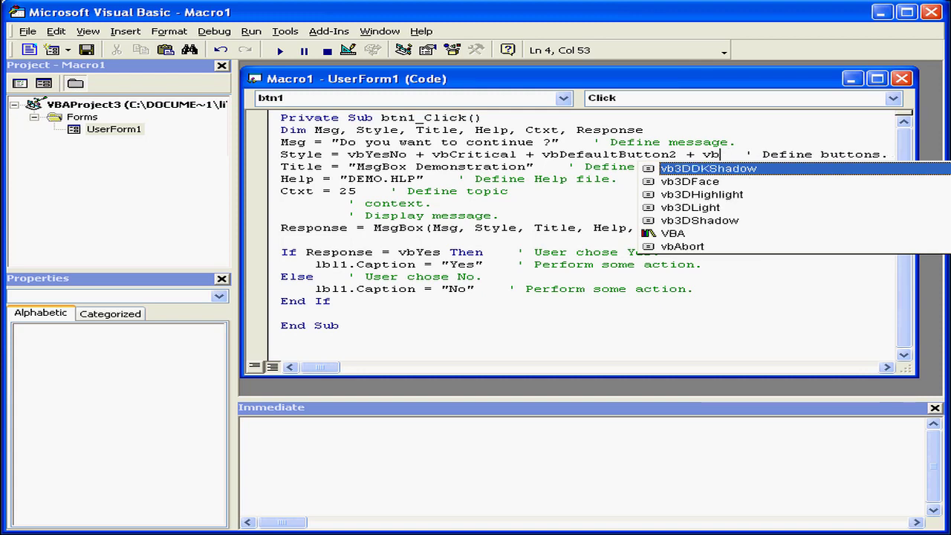
pyautogui.write('ms')
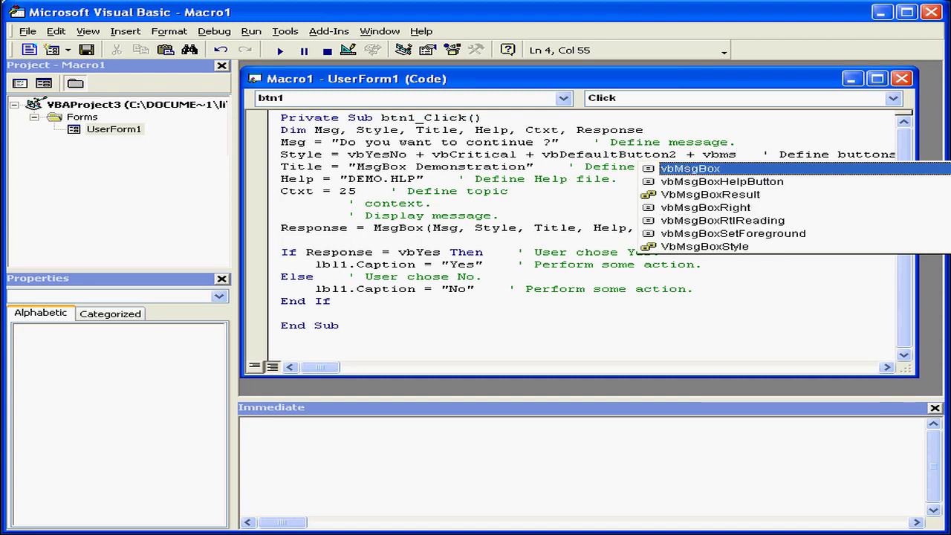
pyautogui.moveTo(761, 187)
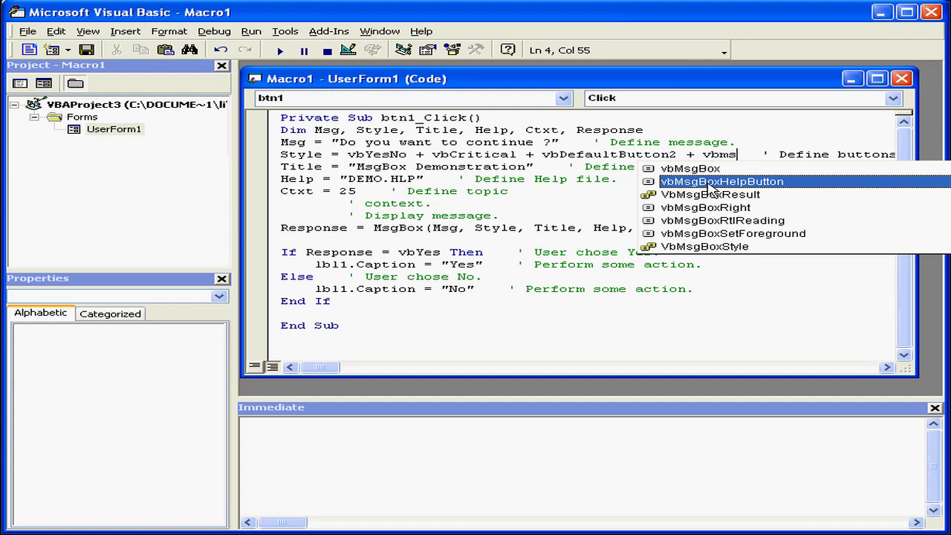
pyautogui.moveTo(736, 191)
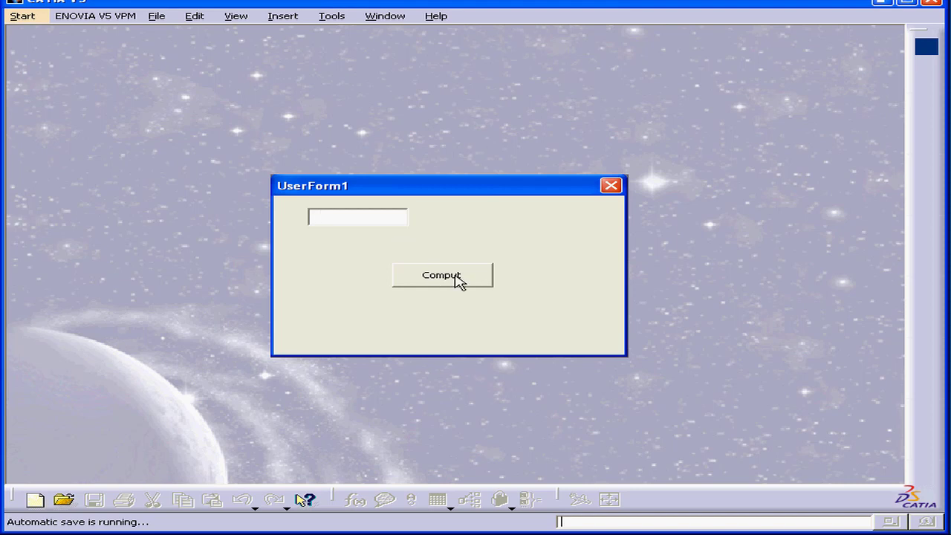
# Trigger the message box, use its Help button and dismiss the DEMO.HLP not found warning.
pyautogui.click(442, 275)
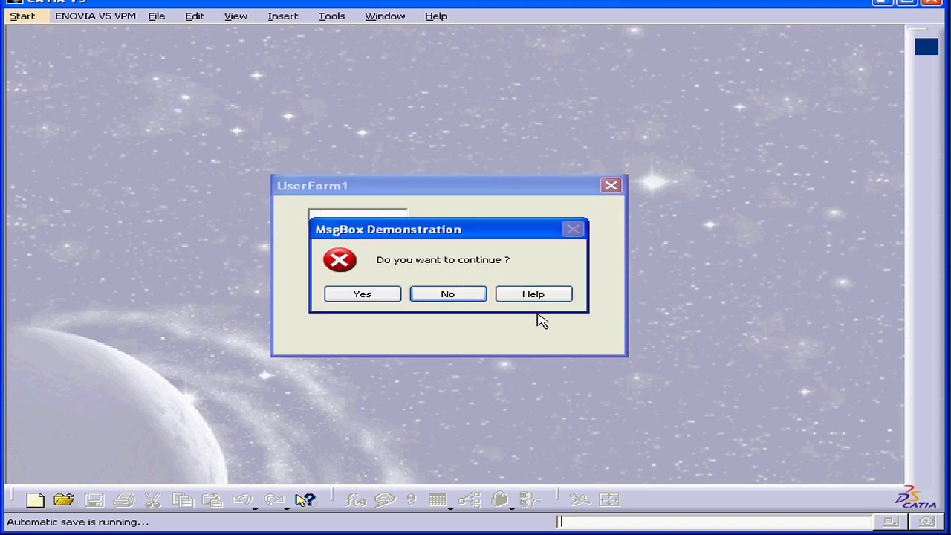
pyautogui.click(532, 294)
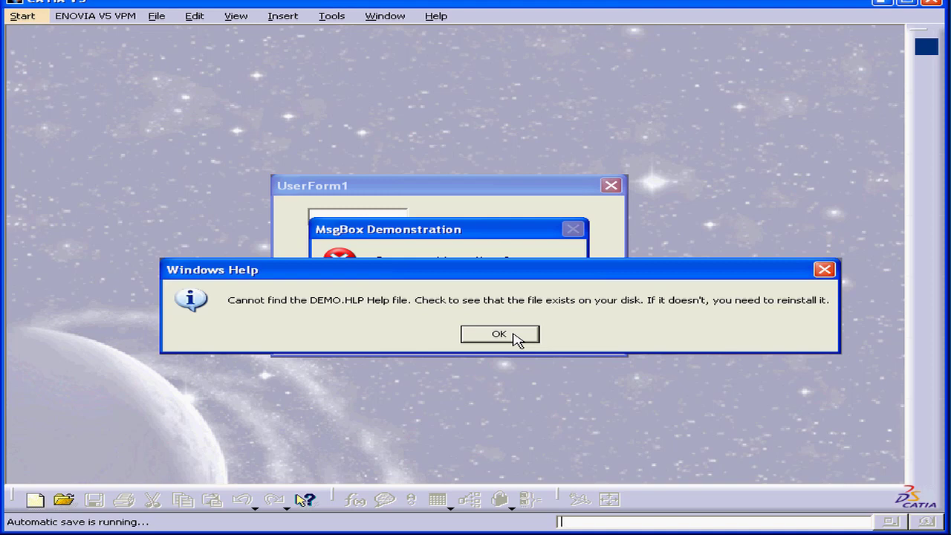
pyautogui.click(499, 333)
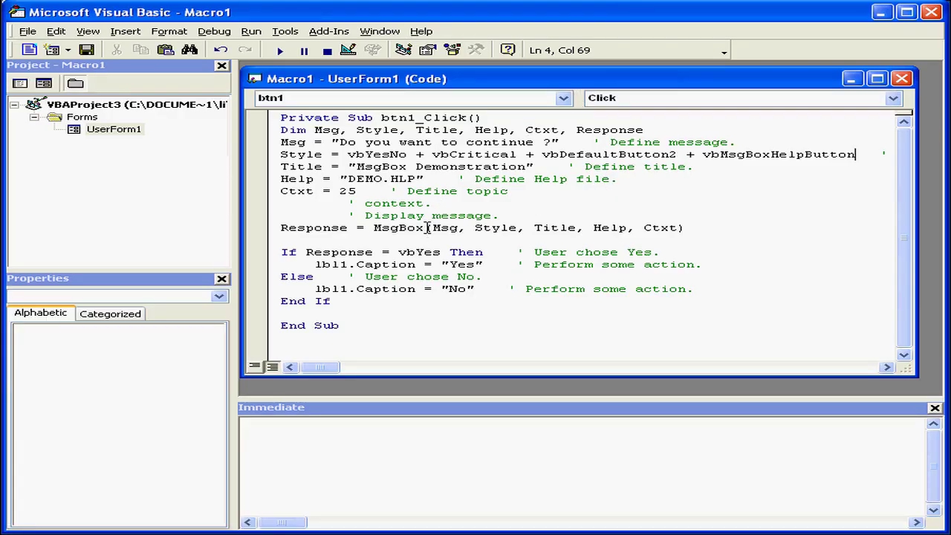
# Begin a second Response = MsgBox line with the prompt "hello".
pyautogui.rightClick(312, 227)
pyautogui.write('Response = MsgBox')
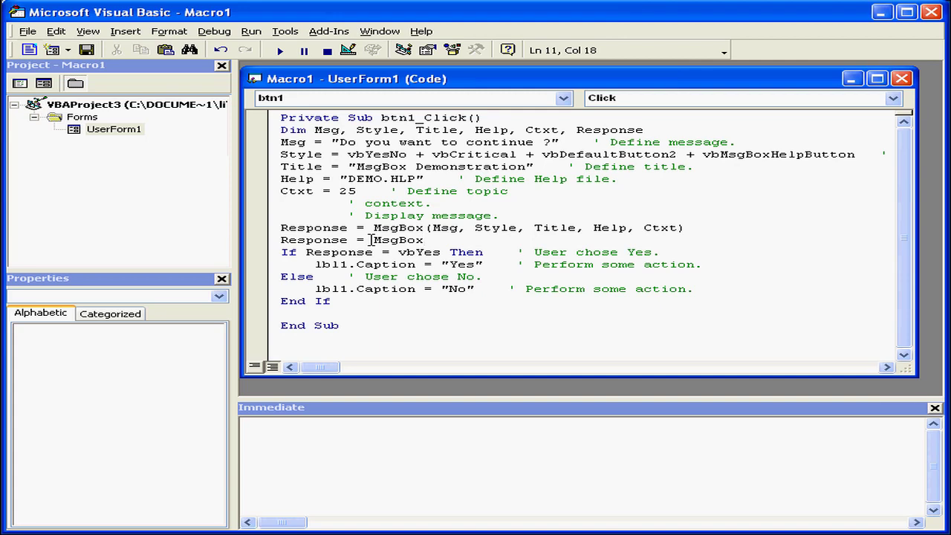
pyautogui.write('(')
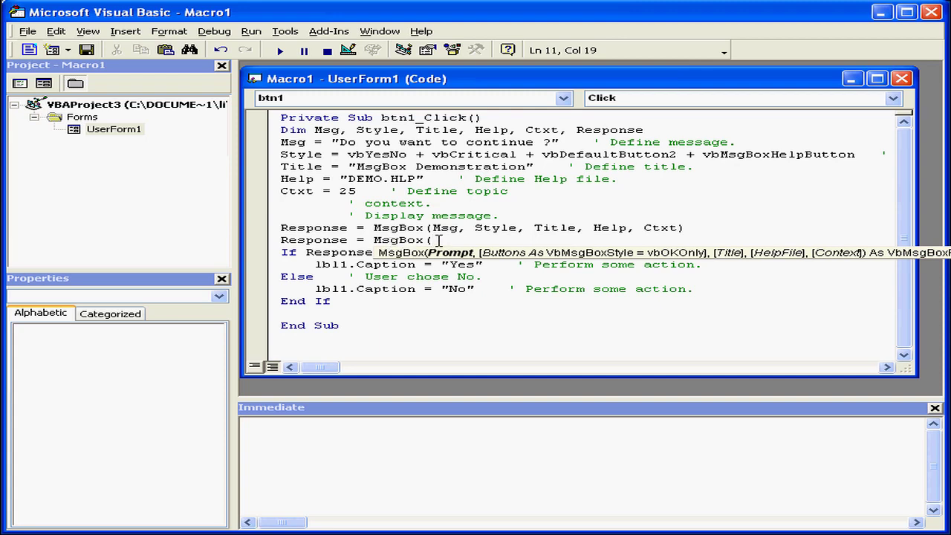
pyautogui.click(434, 241)
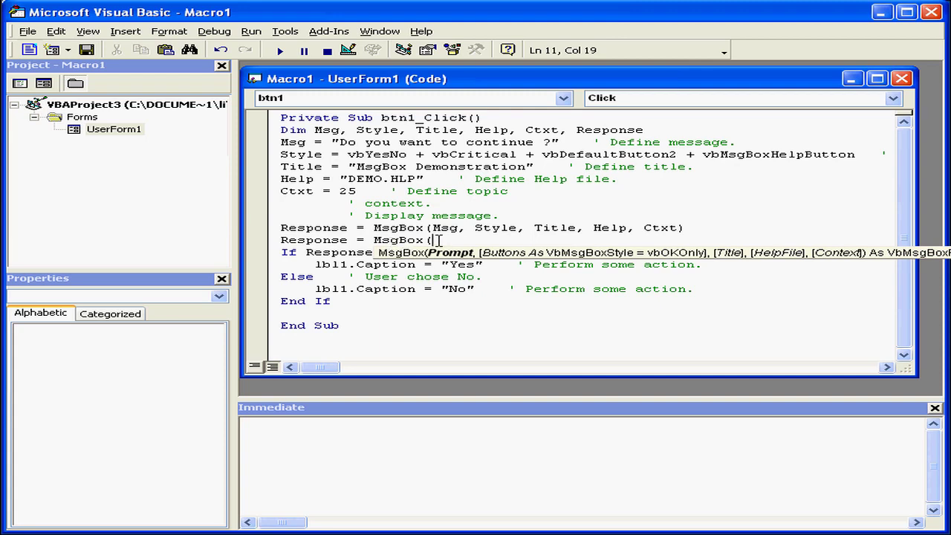
pyautogui.write('"')
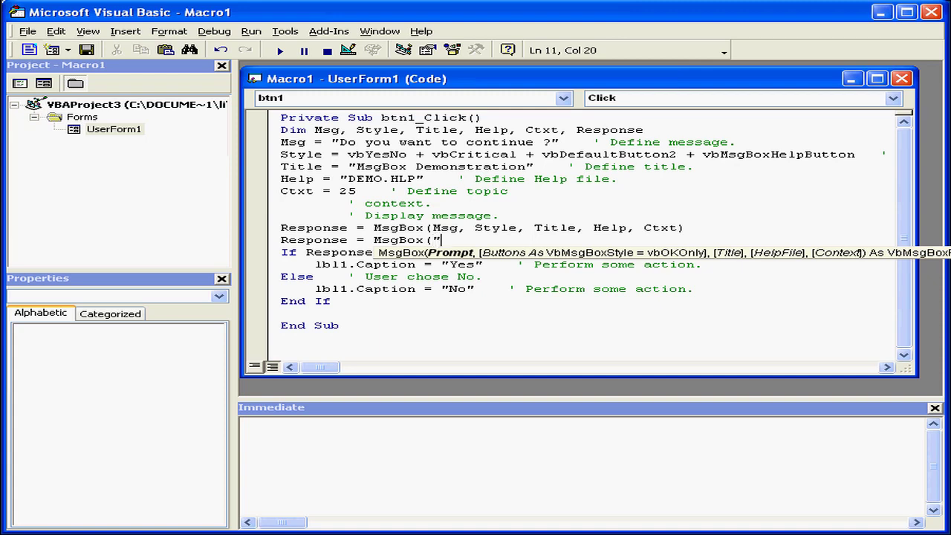
pyautogui.write('hello')
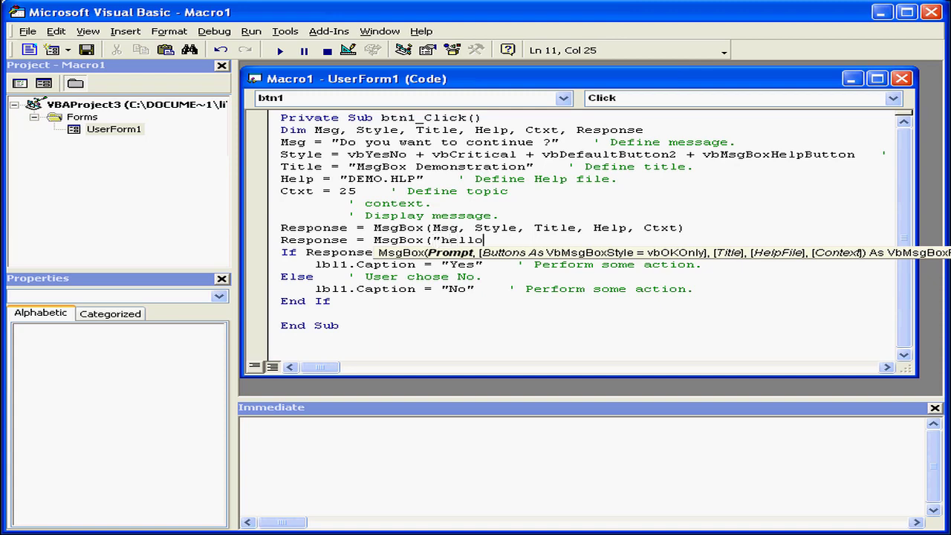
pyautogui.write('"')
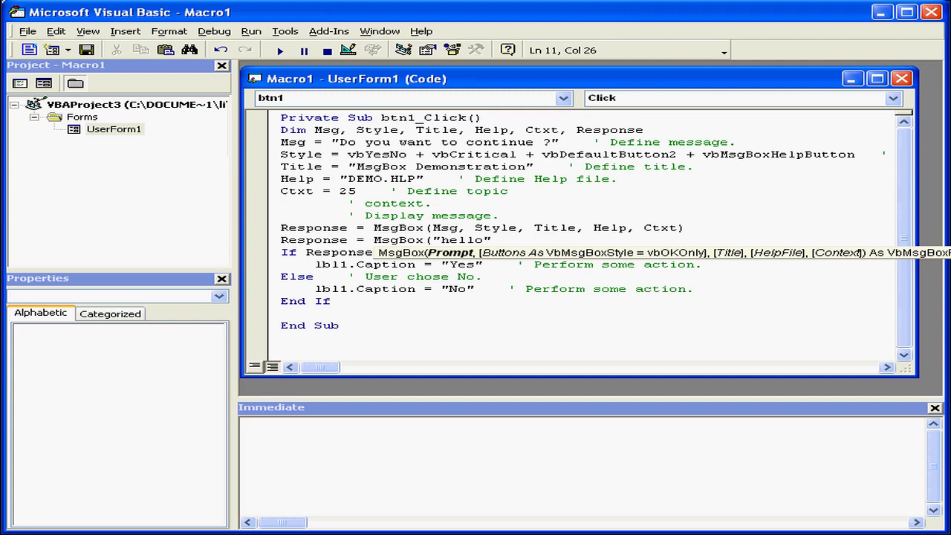
pyautogui.write(',')
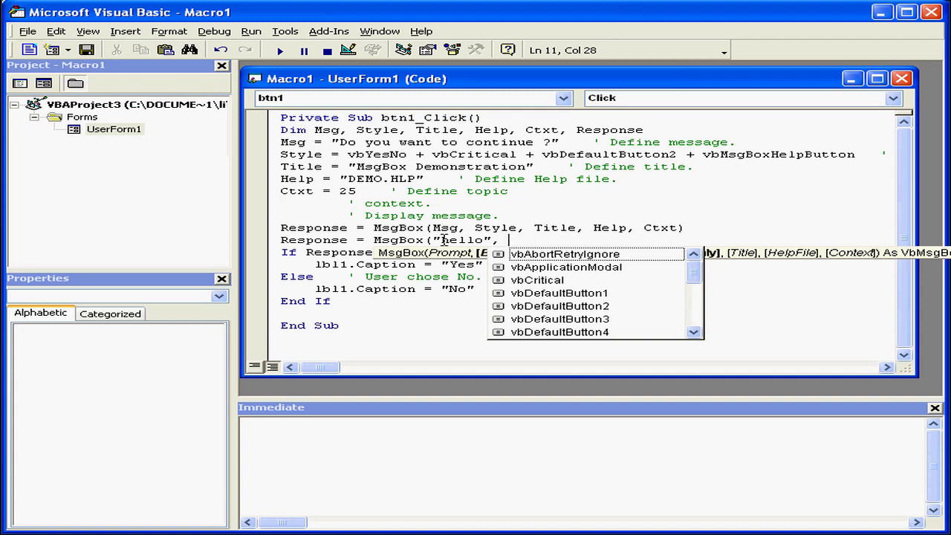
pyautogui.moveTo(695, 268)
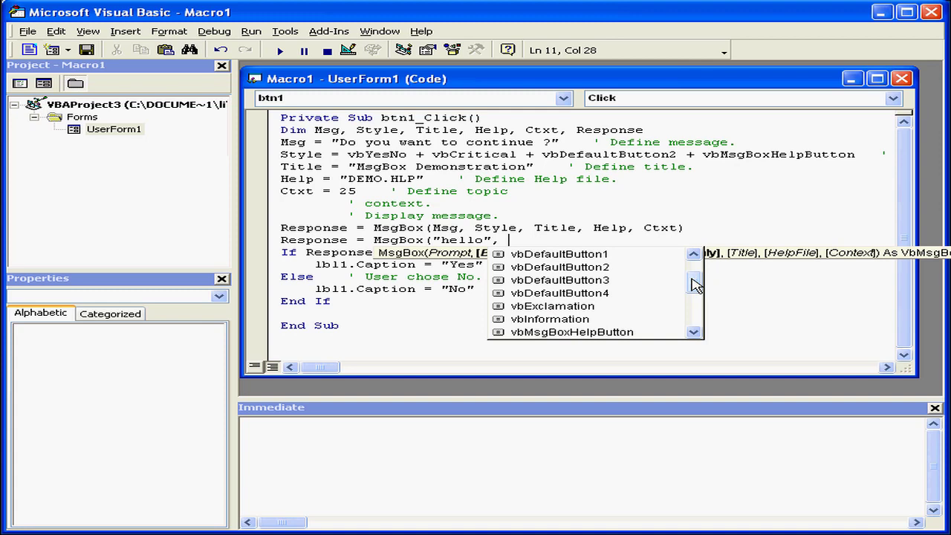
# Choose vbOKCancel as the button set from IntelliSense, ready to combine more styles.
pyautogui.write('vb')
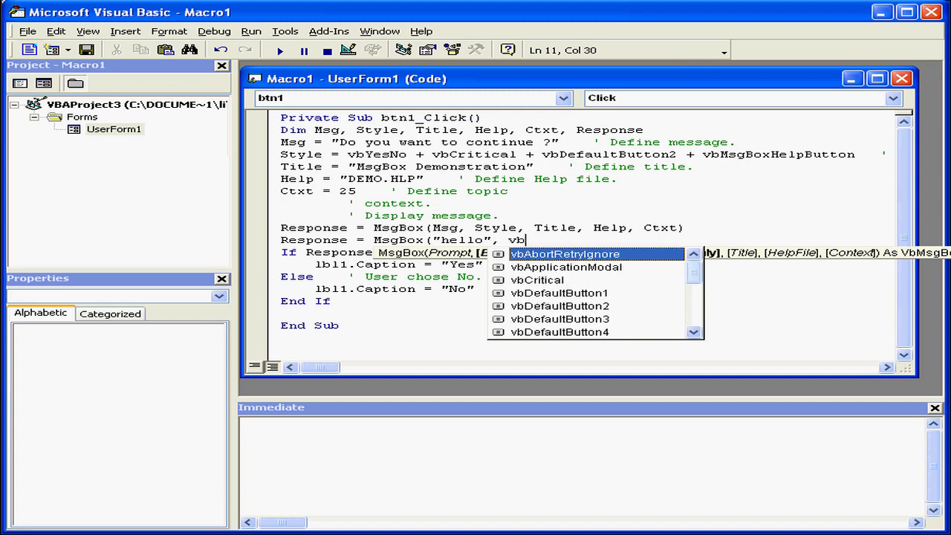
pyautogui.write('ok')
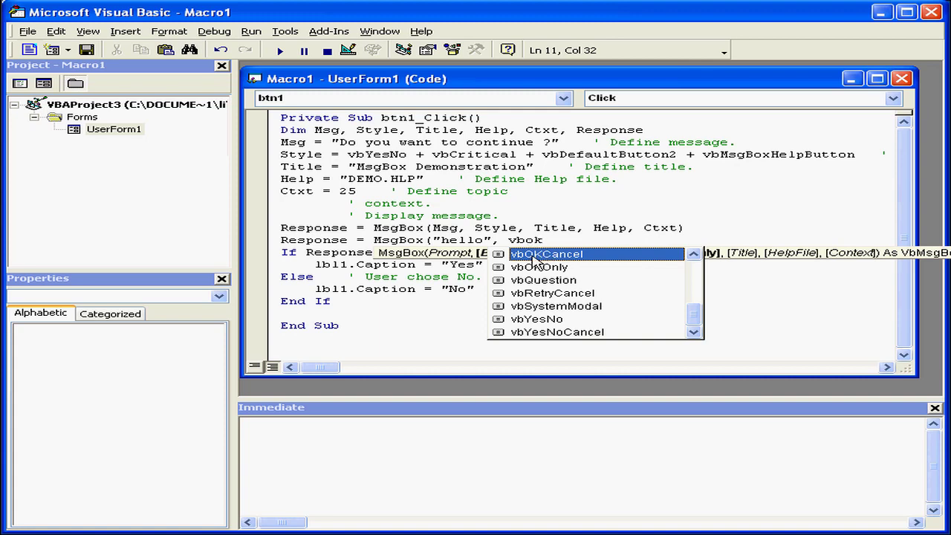
pyautogui.moveTo(553, 266)
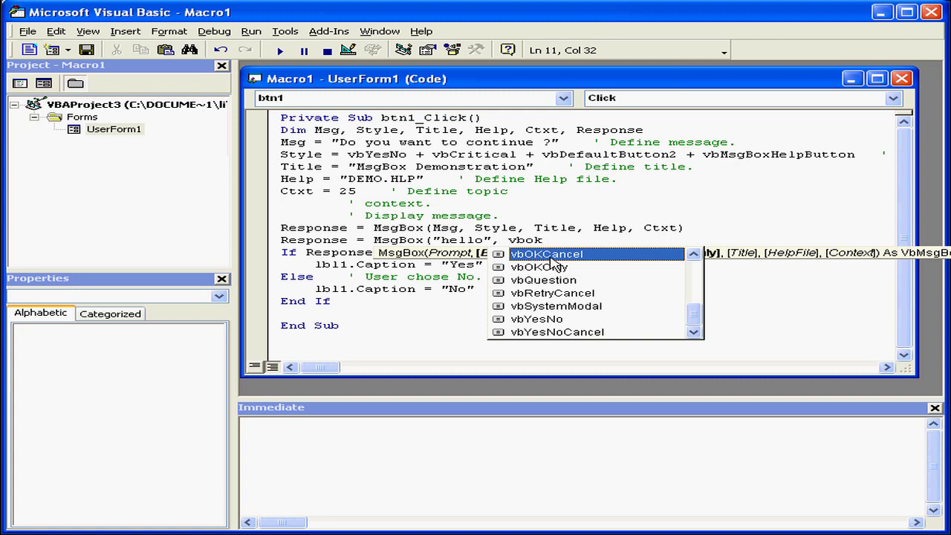
pyautogui.doubleClick(547, 253)
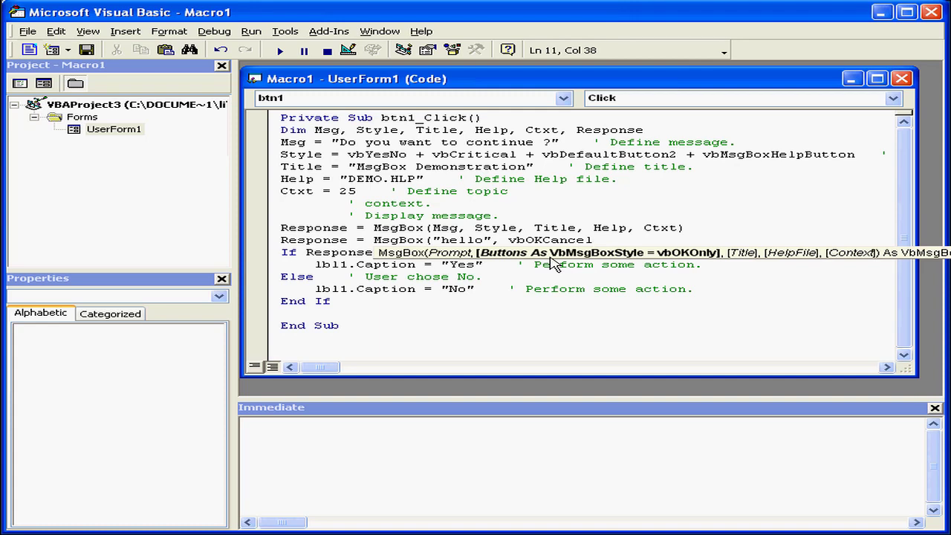
pyautogui.write(',')
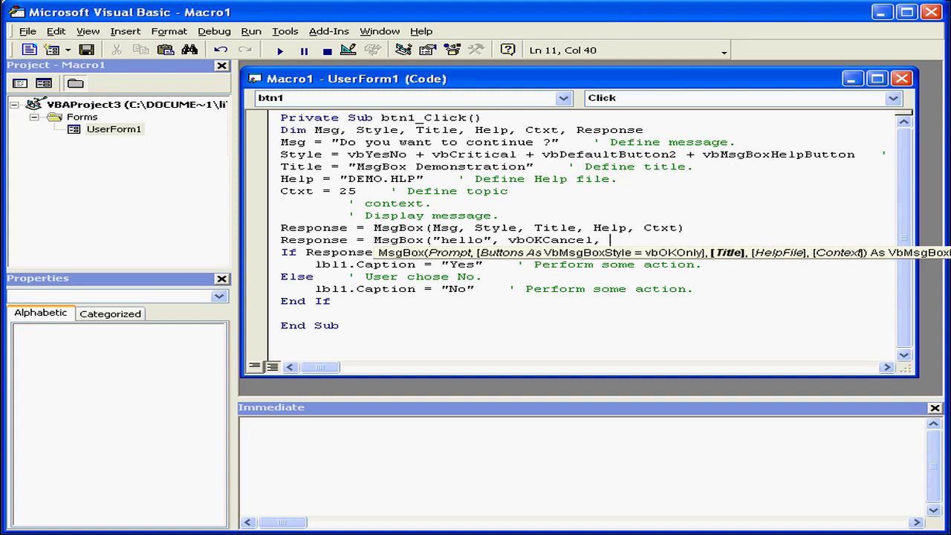
pyautogui.press('BackSpace')
pyautogui.write(' +')
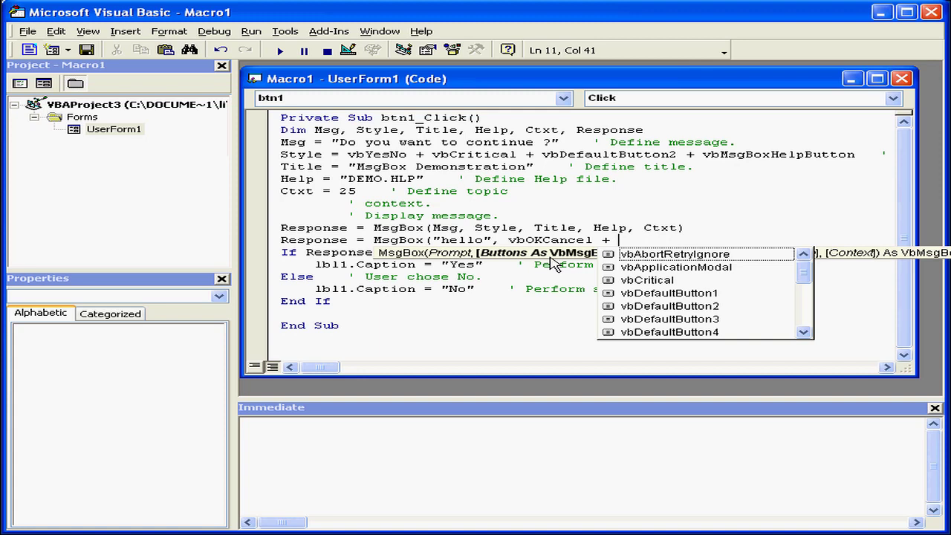
# Add vbInformation to the style and "title" as the MsgBox caption argument.
pyautogui.write('vbi')
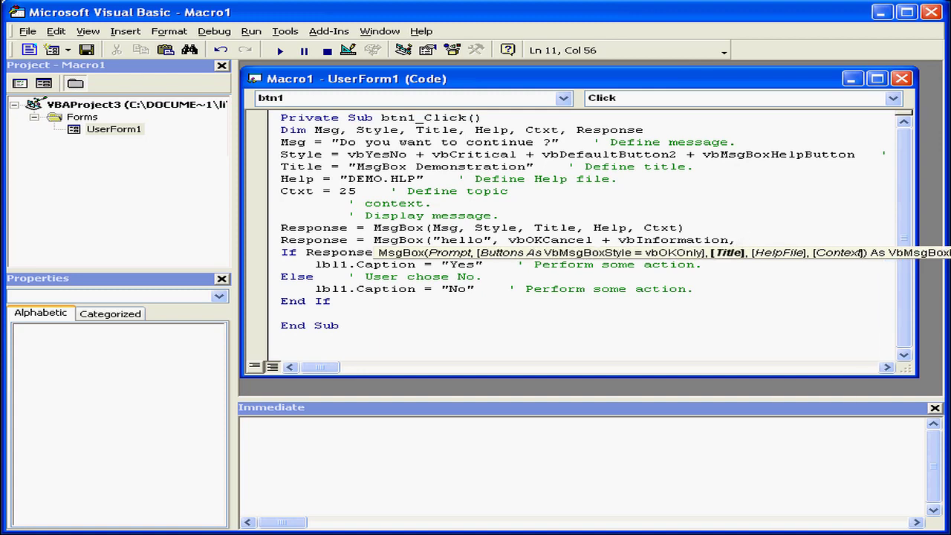
pyautogui.write('"tit')
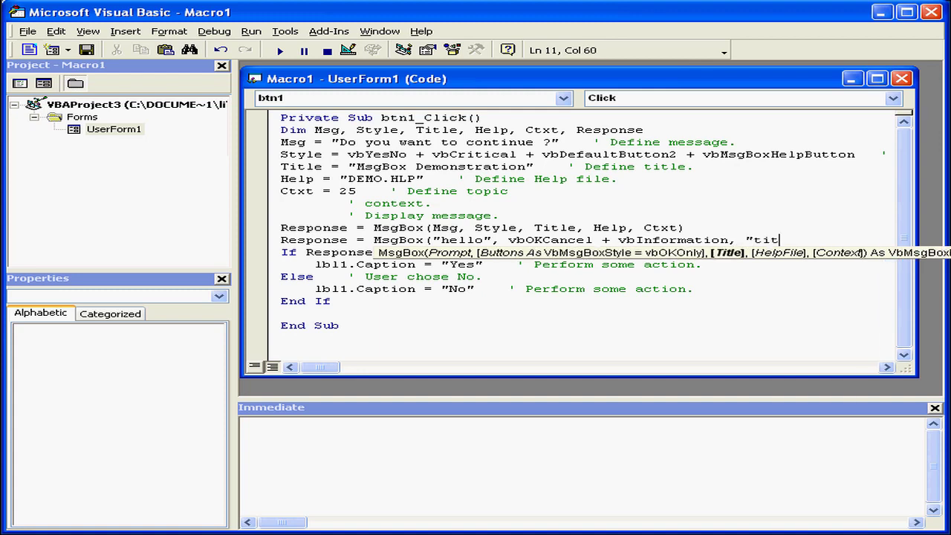
pyautogui.write('le"')
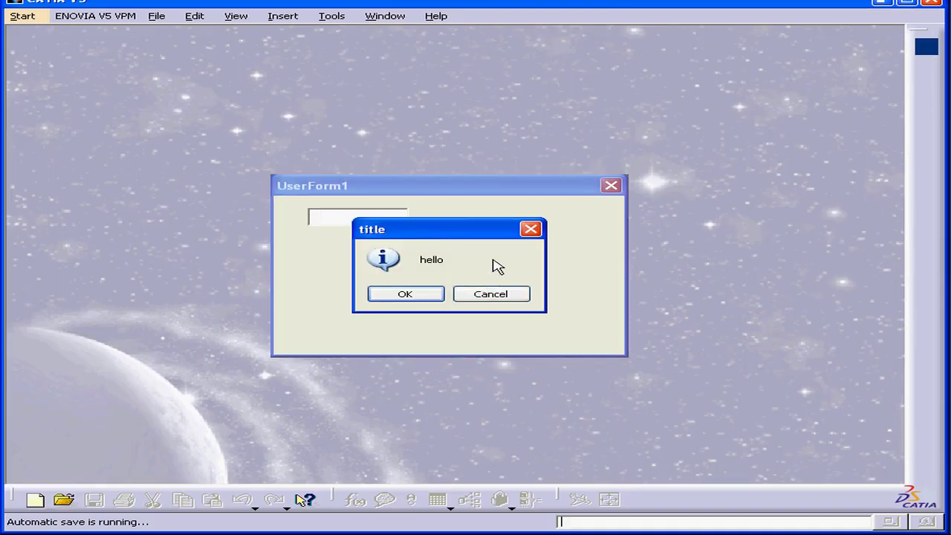
pyautogui.moveTo(480, 261)
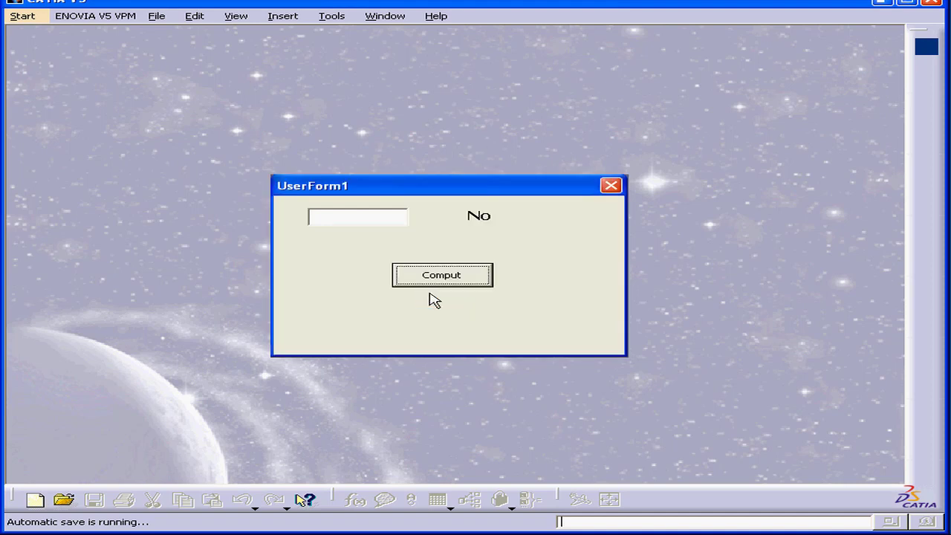
pyautogui.moveTo(496, 255)
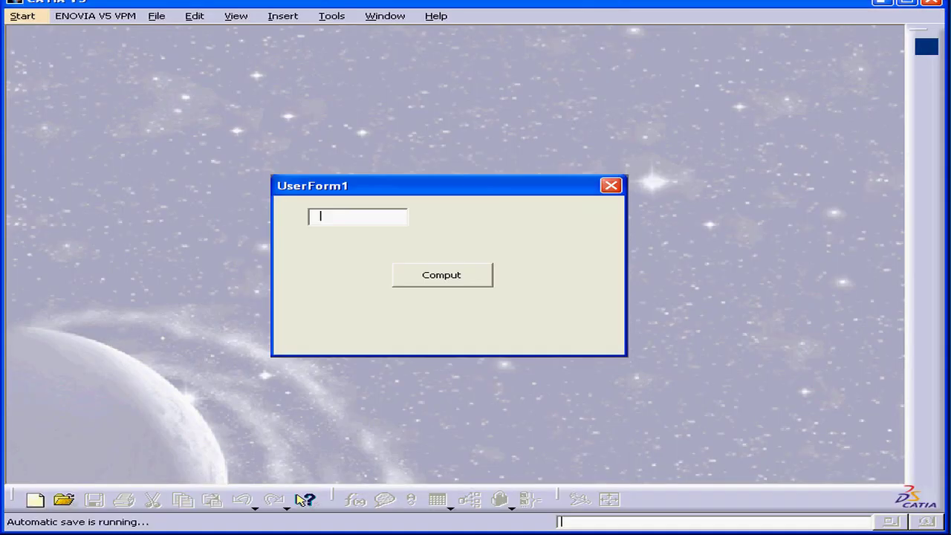
# Accept the hello message box on the running form so the label reads No.
pyautogui.click(441, 273)
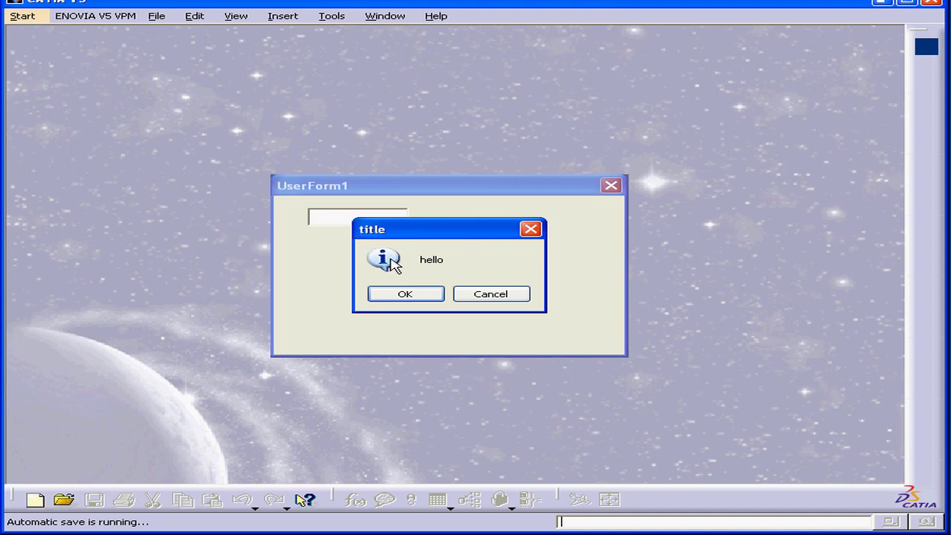
pyautogui.moveTo(443, 275)
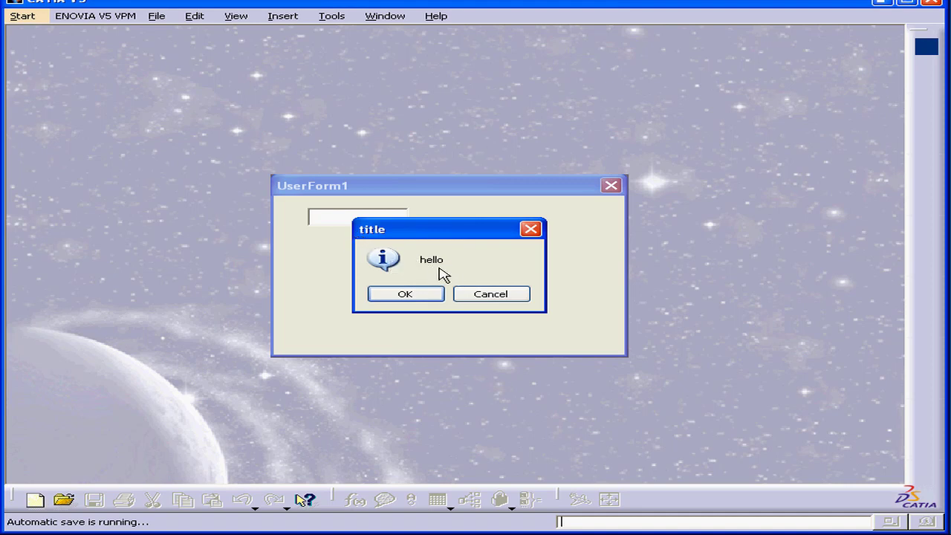
pyautogui.moveTo(398, 258)
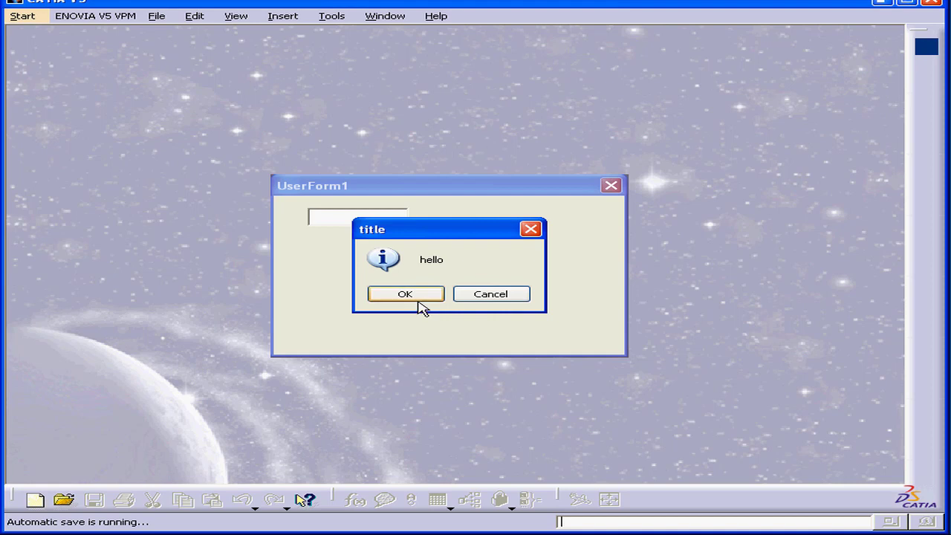
pyautogui.moveTo(452, 330)
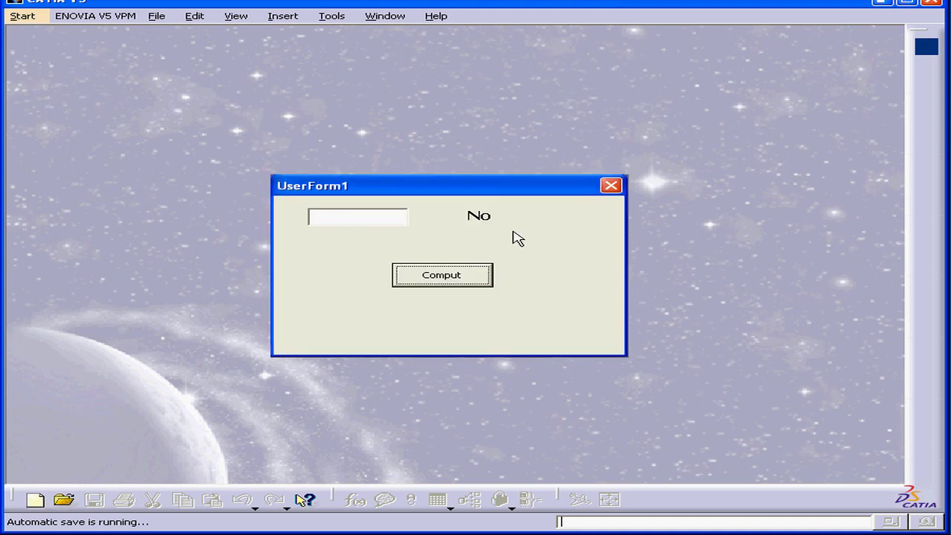
pyautogui.moveTo(488, 223)
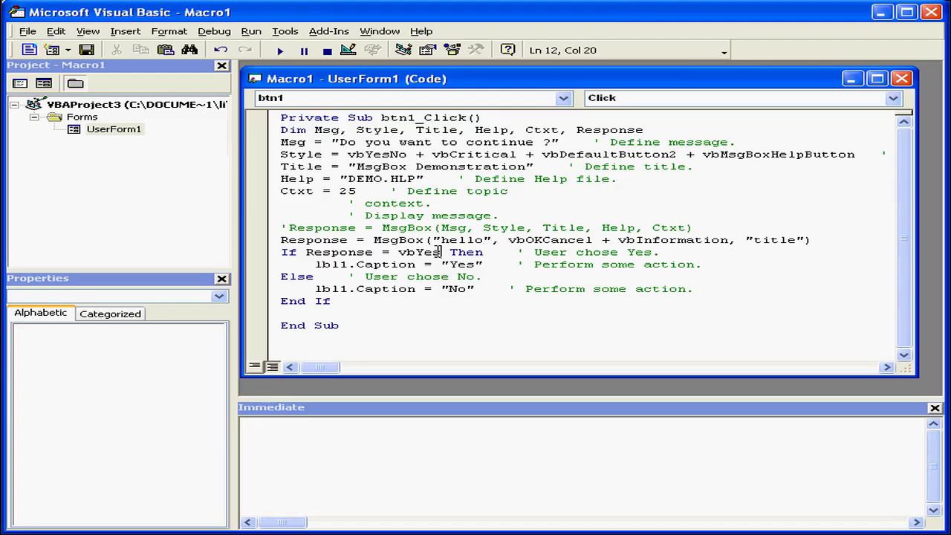
# Change the If test to vbOK and the label caption to "OK", then run the form.
pyautogui.doubleClick(428, 252)
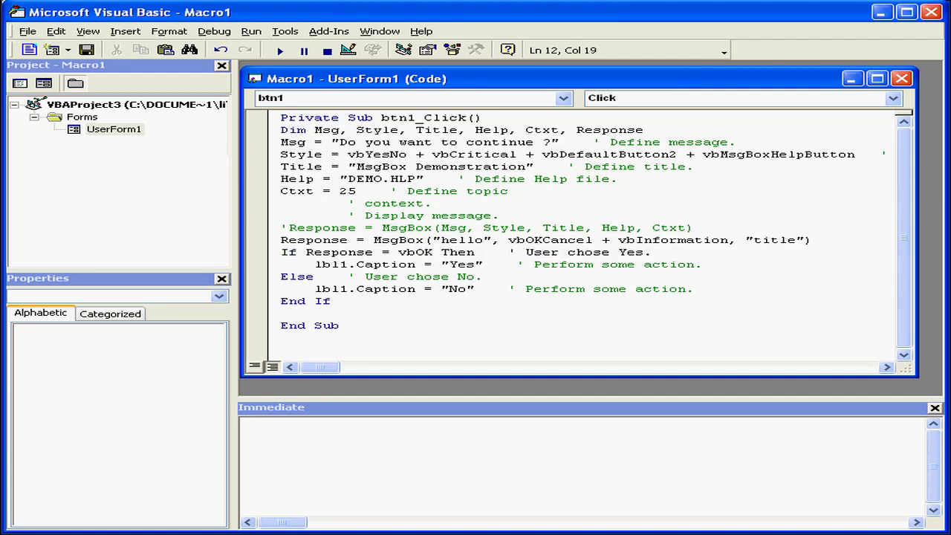
pyautogui.doubleClick(461, 265)
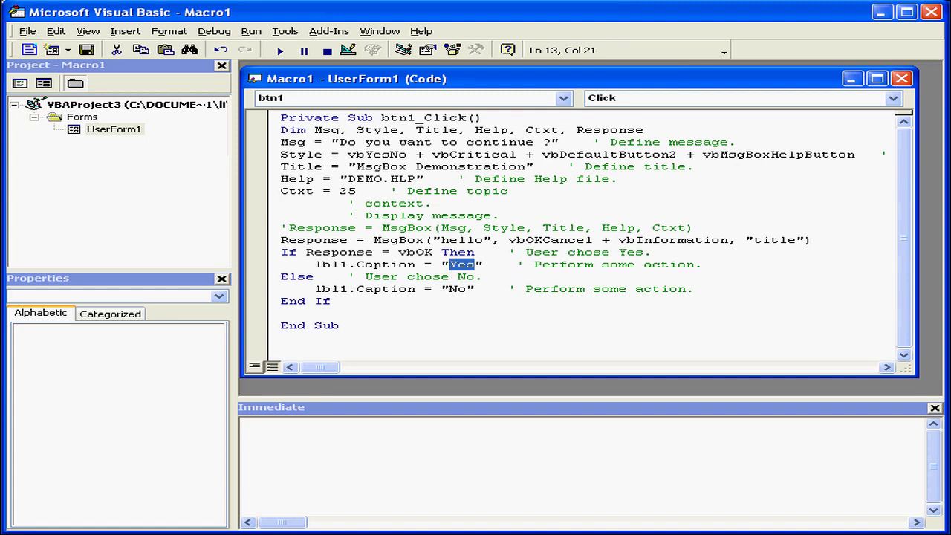
pyautogui.write('OK')
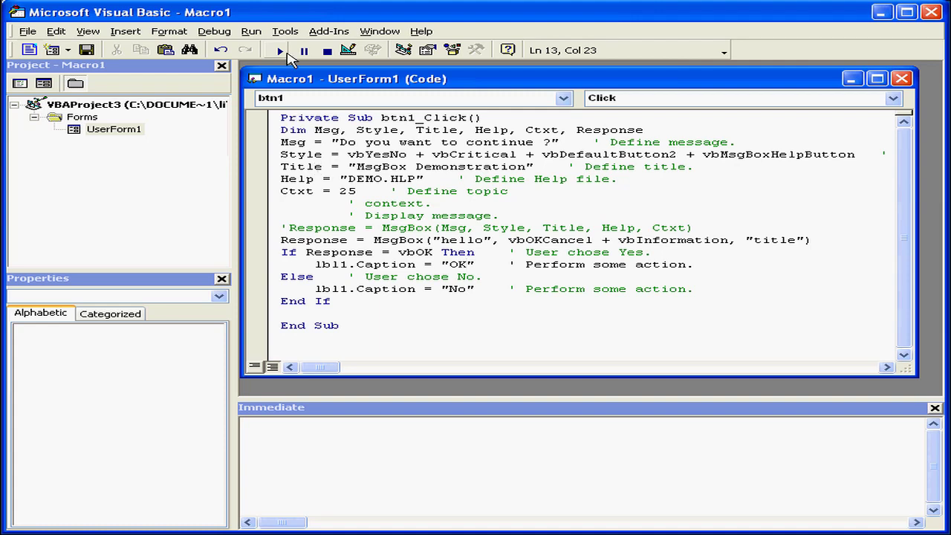
pyautogui.click(278, 50)
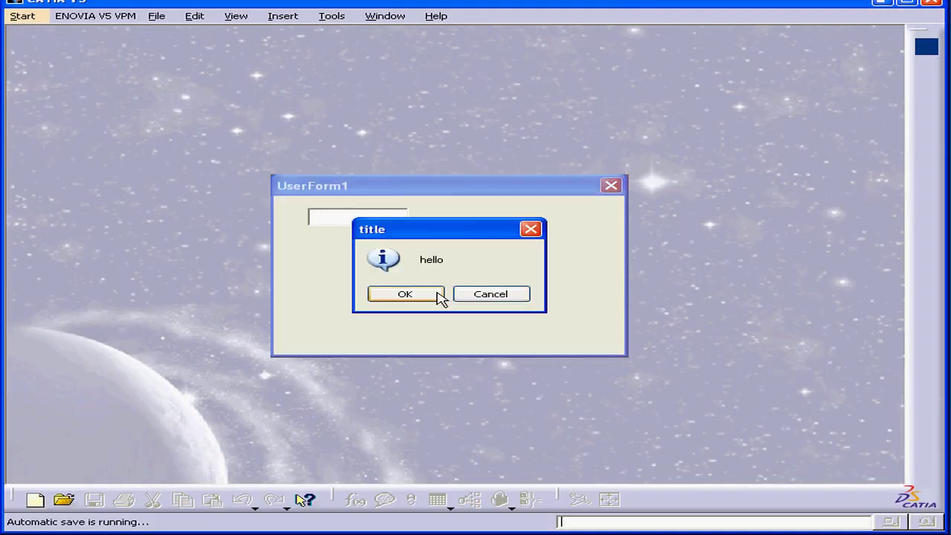
# Accept the 'title' hello message box with OK so UserForm1's label reads OK.
pyautogui.click(404, 294)
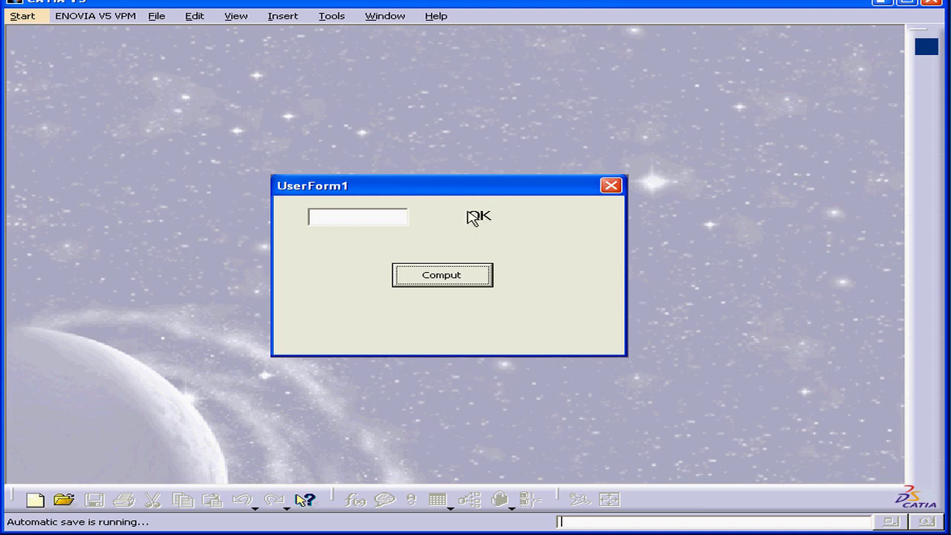
pyautogui.moveTo(476, 223)
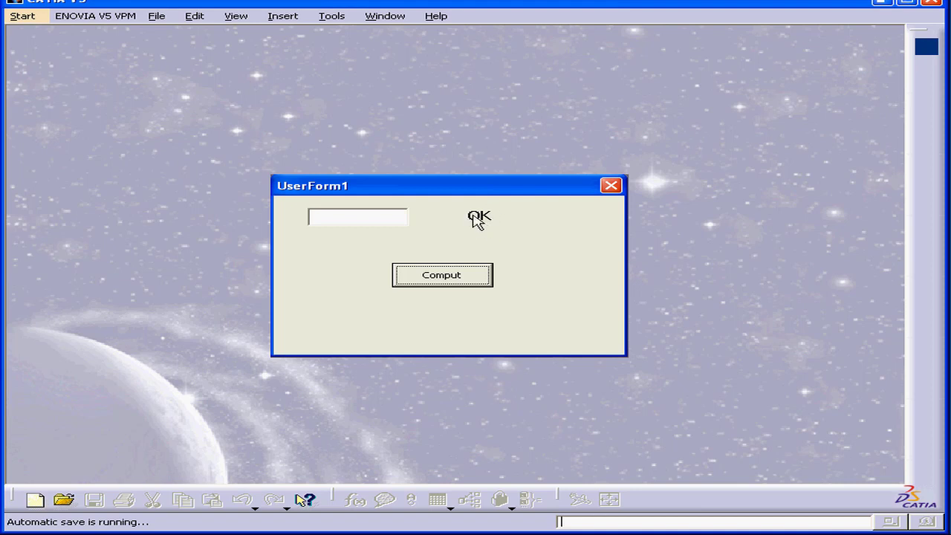